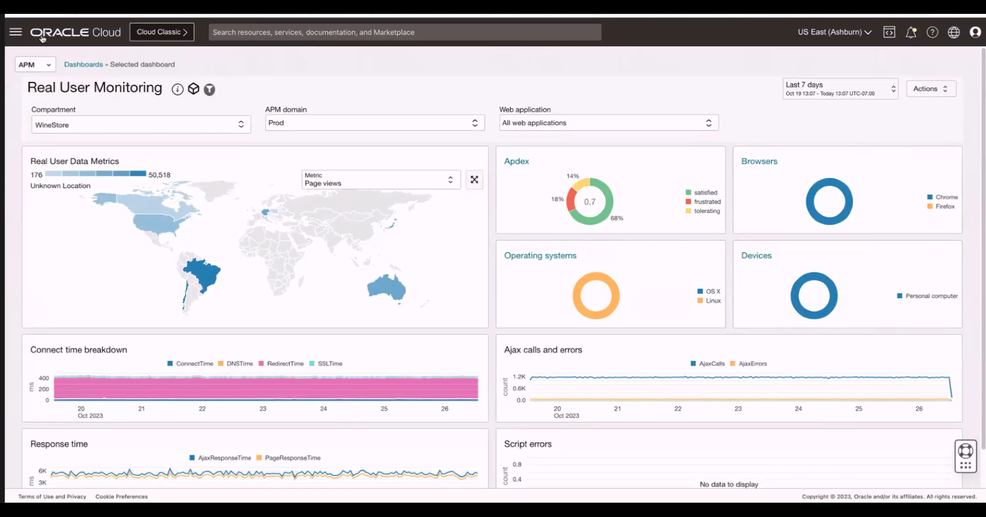
# Navigate via Observability & Management to the APM Dashboards list
pyautogui.click(16, 32)
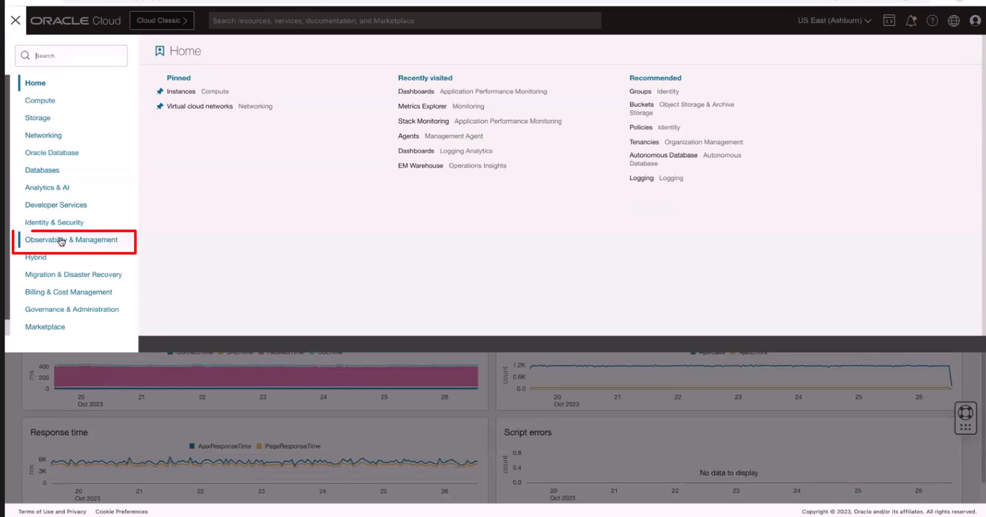
pyautogui.click(71, 239)
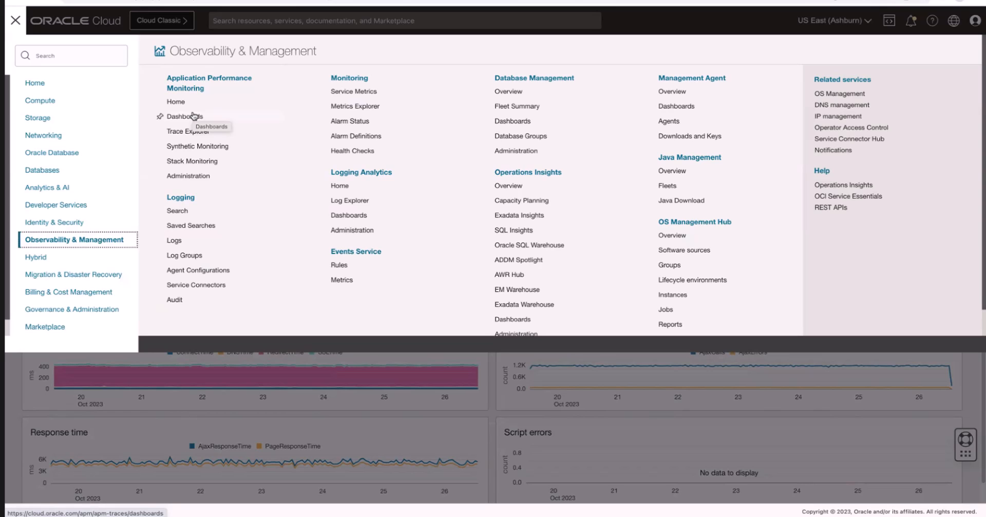
pyautogui.click(185, 116)
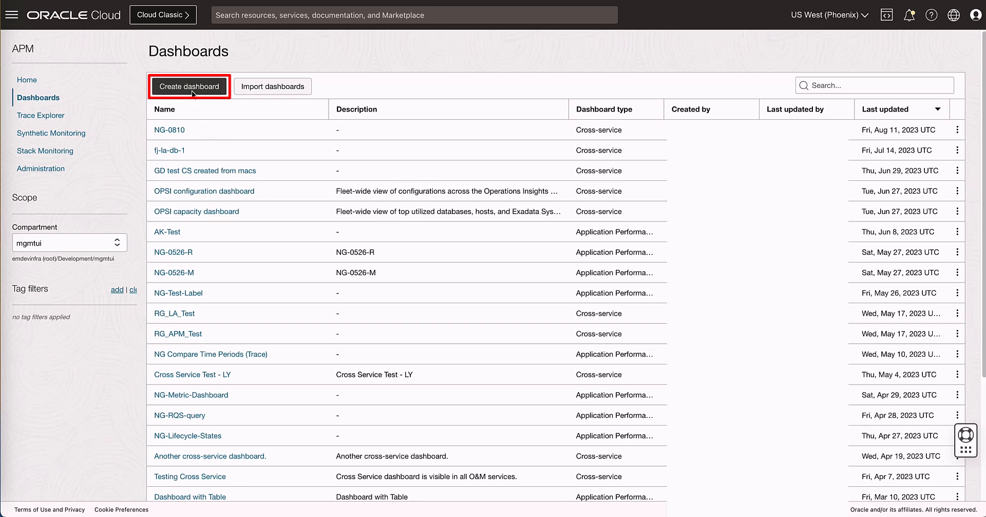
# Create a new dashboard and add the Metric Dimension filter from the filter library
pyautogui.click(189, 86)
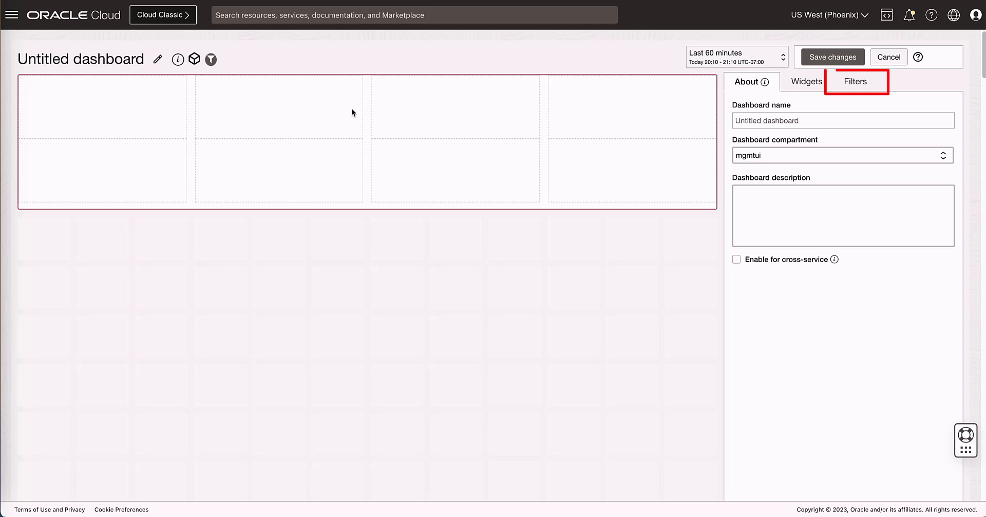
pyautogui.click(843, 81)
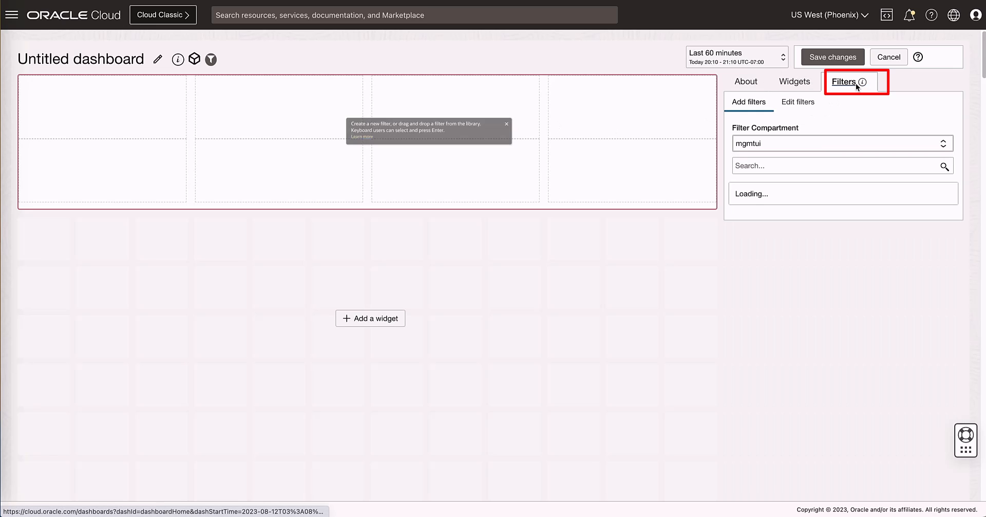
pyautogui.click(836, 165)
pyautogui.write('metric')
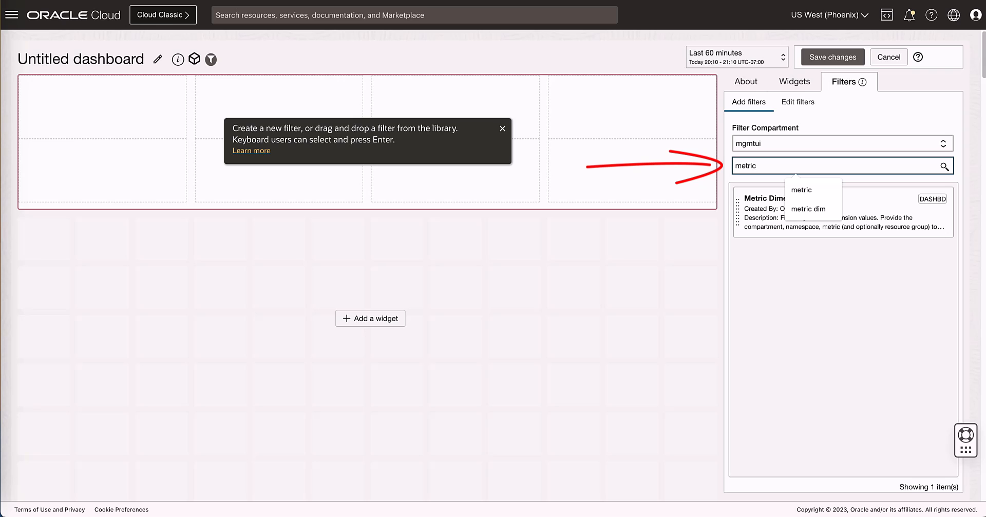
pyautogui.click(842, 211)
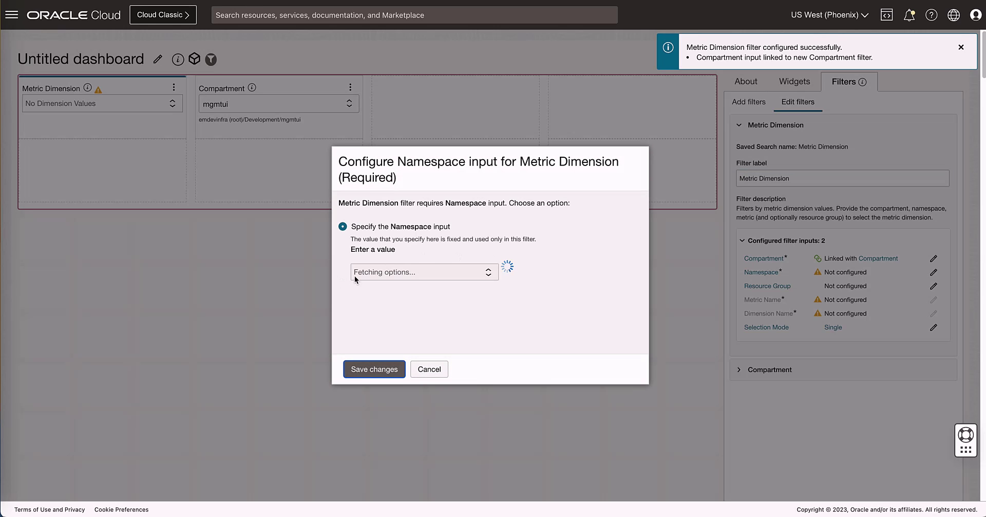
# Set the filter's namespace to oci_computeagent, metric to CpuUtilization, and dimension to resourceDisplayName
pyautogui.click(423, 271)
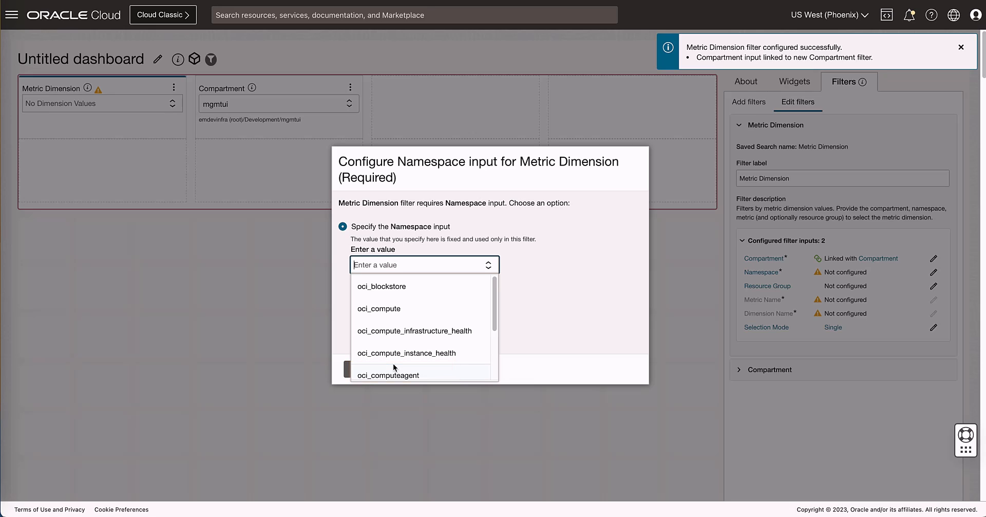
pyautogui.click(389, 375)
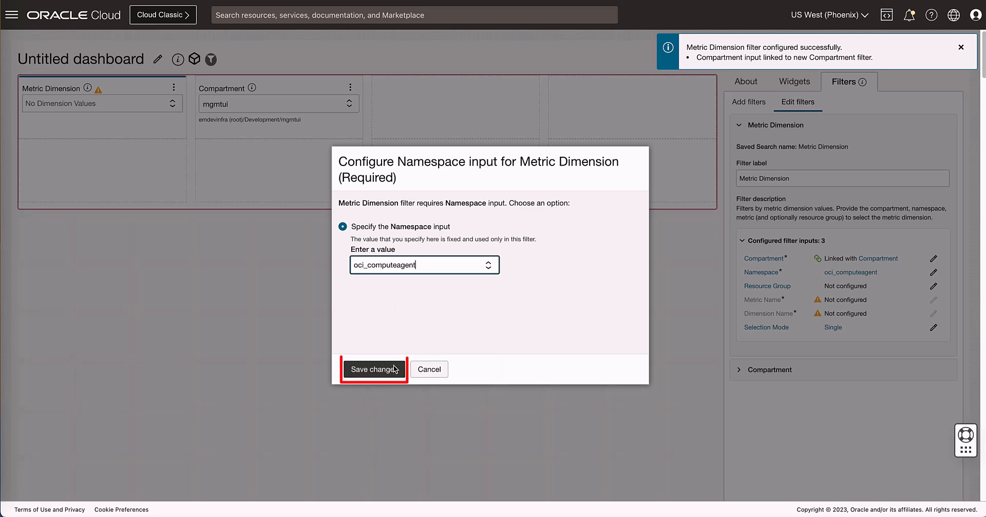
pyautogui.click(374, 369)
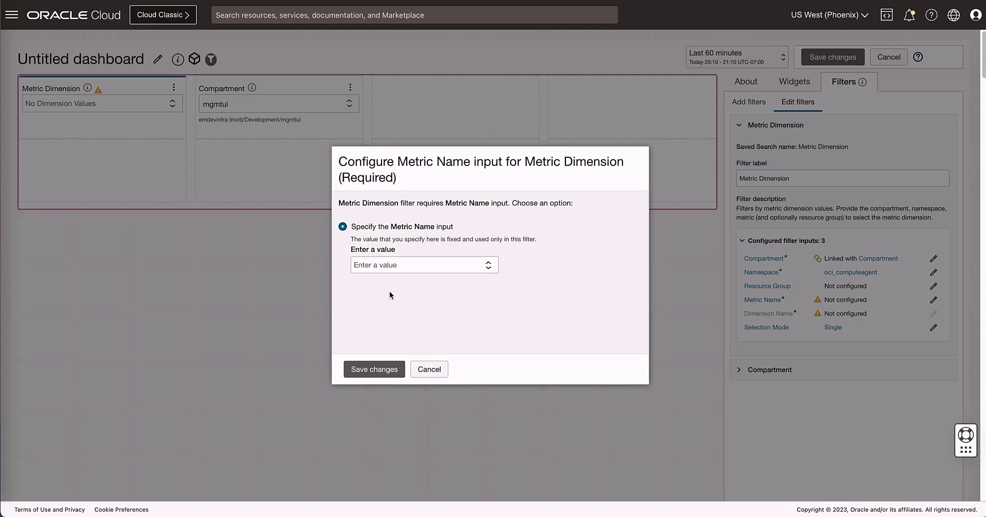
pyautogui.write('CpuUtilization')
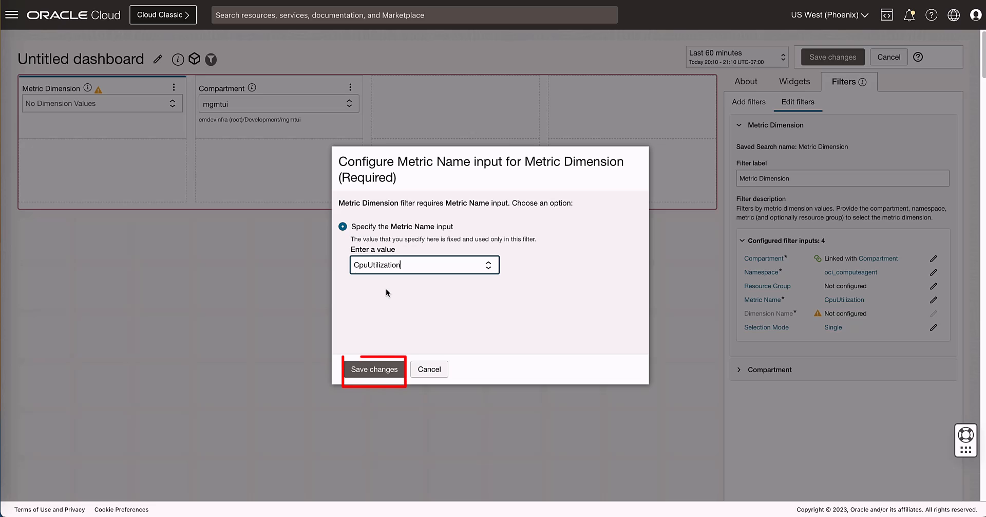
pyautogui.click(374, 369)
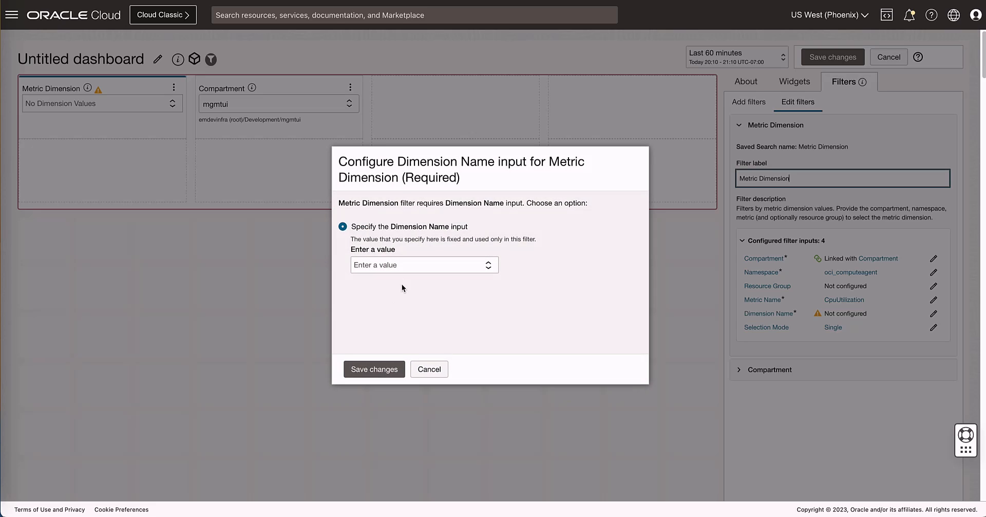
pyautogui.click(424, 264)
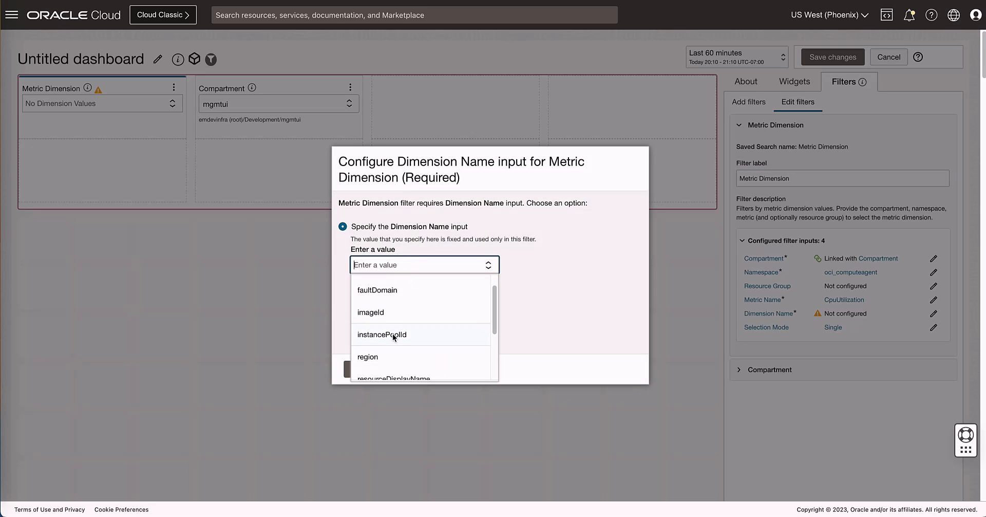
pyautogui.click(393, 377)
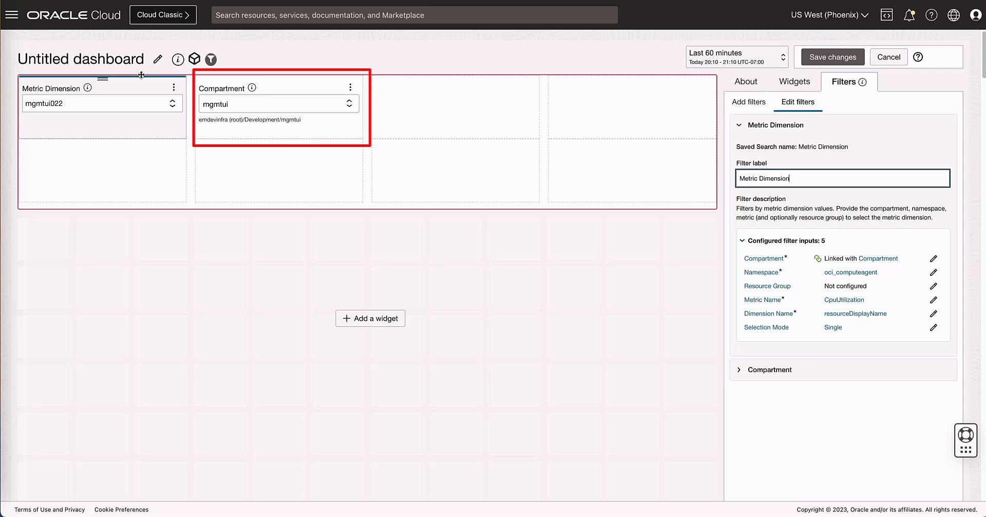
pyautogui.moveTo(171, 88)
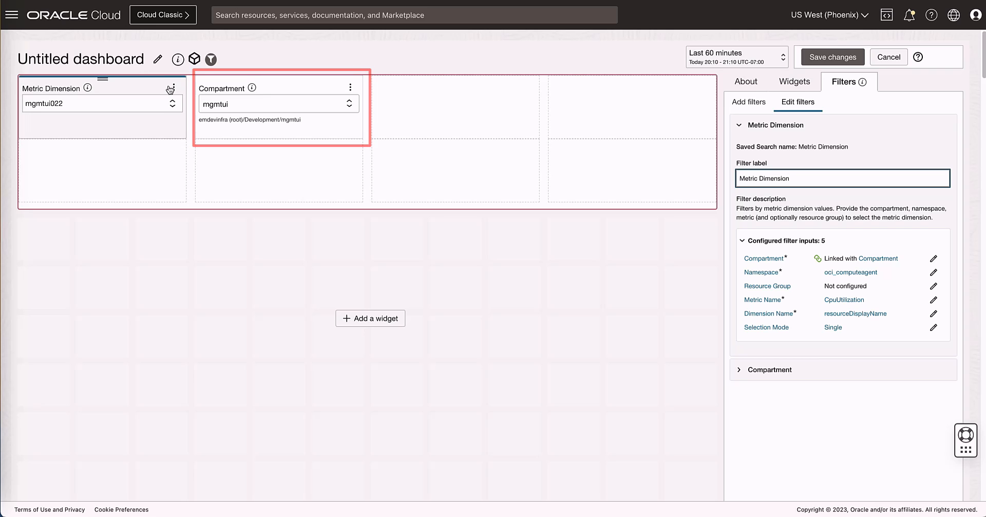
# Relabel the Metric Dimension filter as 'Compute Instance' through its Edit settings
pyautogui.click(173, 88)
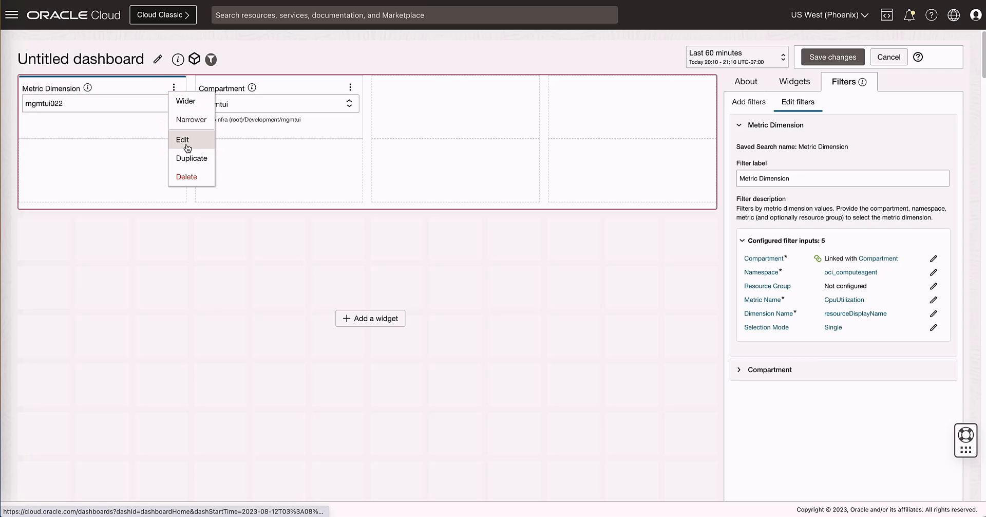
pyautogui.click(183, 140)
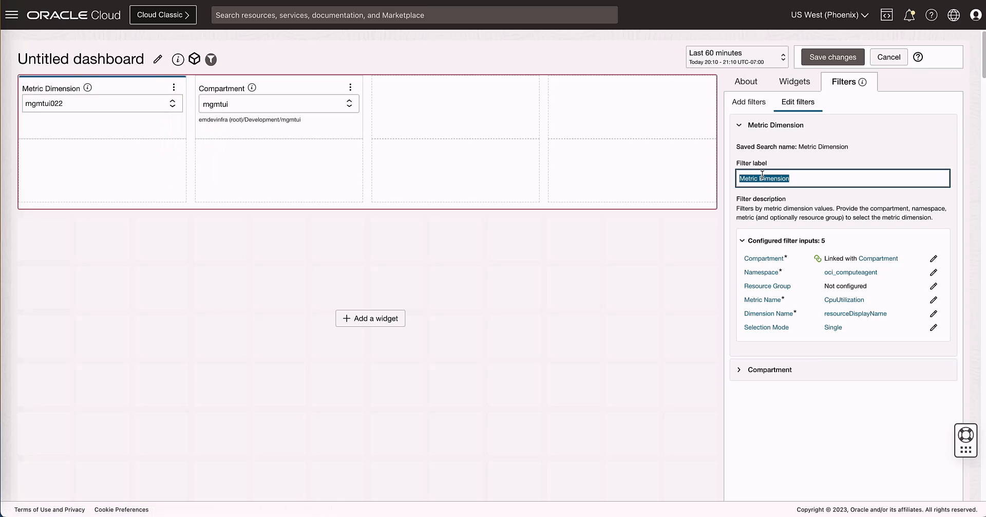
pyautogui.write('Compute Instan')
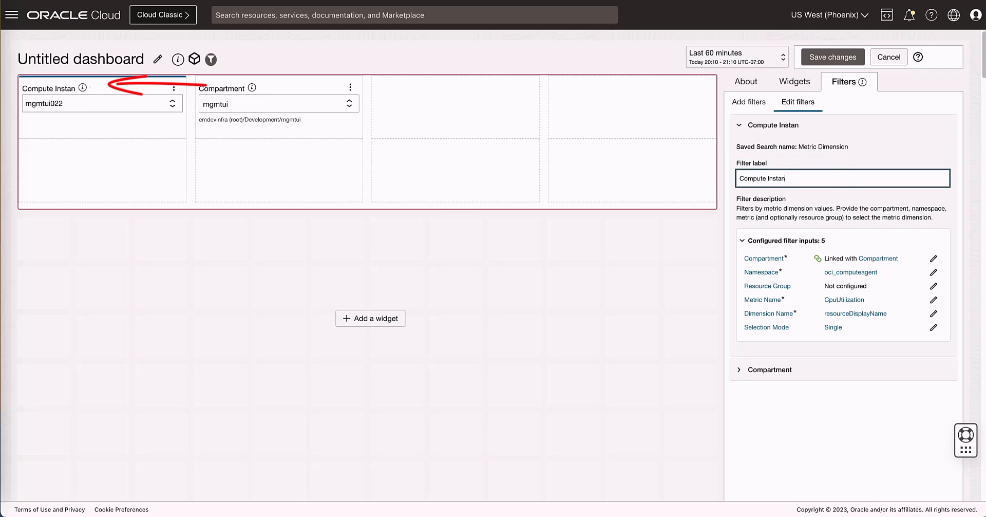
pyautogui.write('ce')
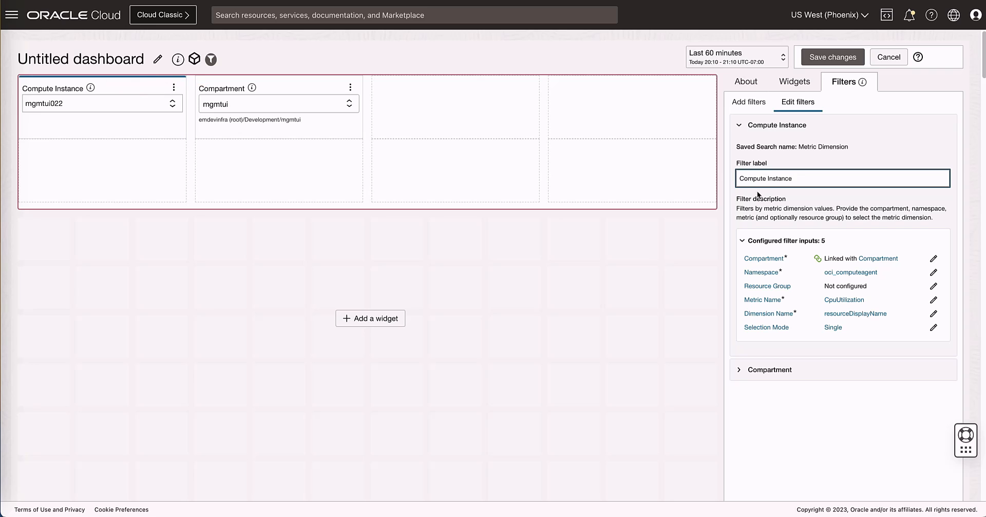
pyautogui.click(794, 81)
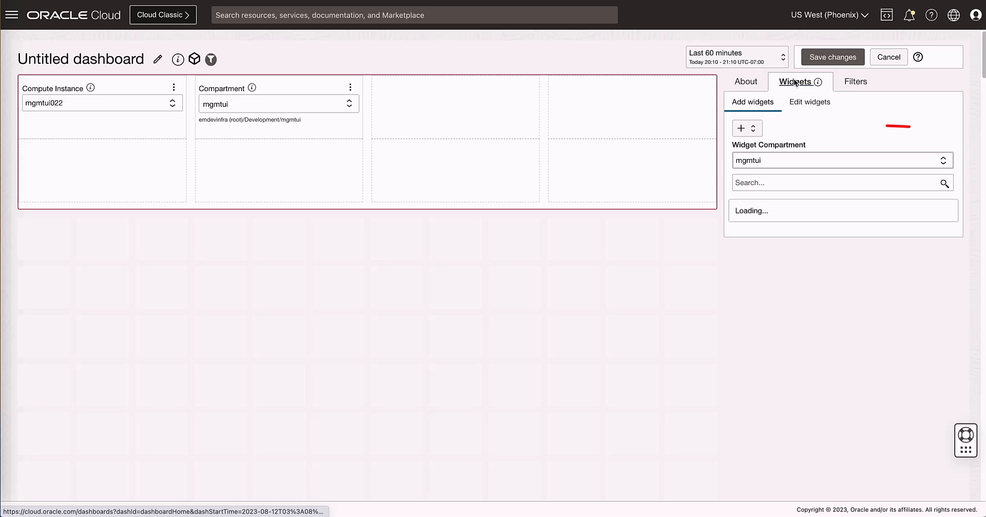
# Start a new query-based widget from the widgets + menu
pyautogui.click(753, 127)
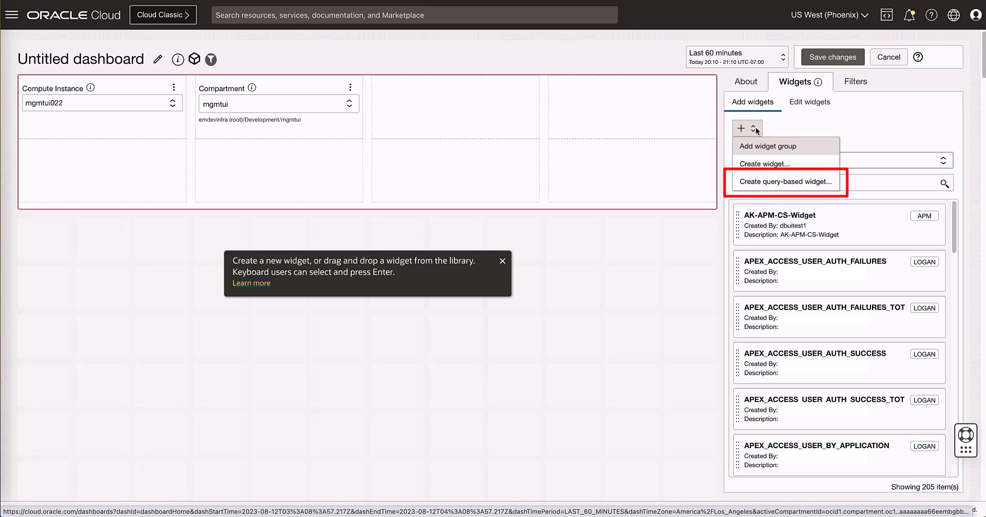
pyautogui.click(785, 180)
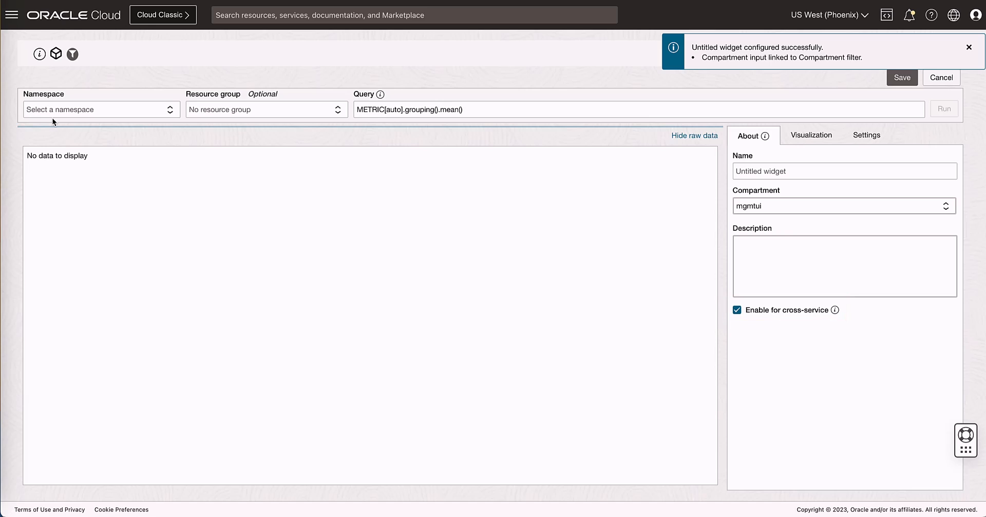
# Run the CpuUtilization query on oci_computeagent and show results as a line chart
pyautogui.click(101, 108)
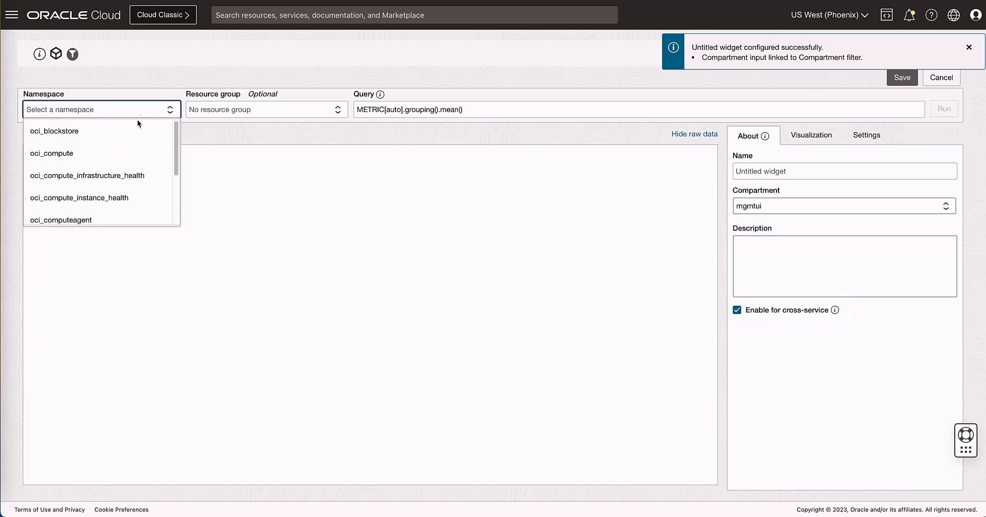
pyautogui.click(60, 220)
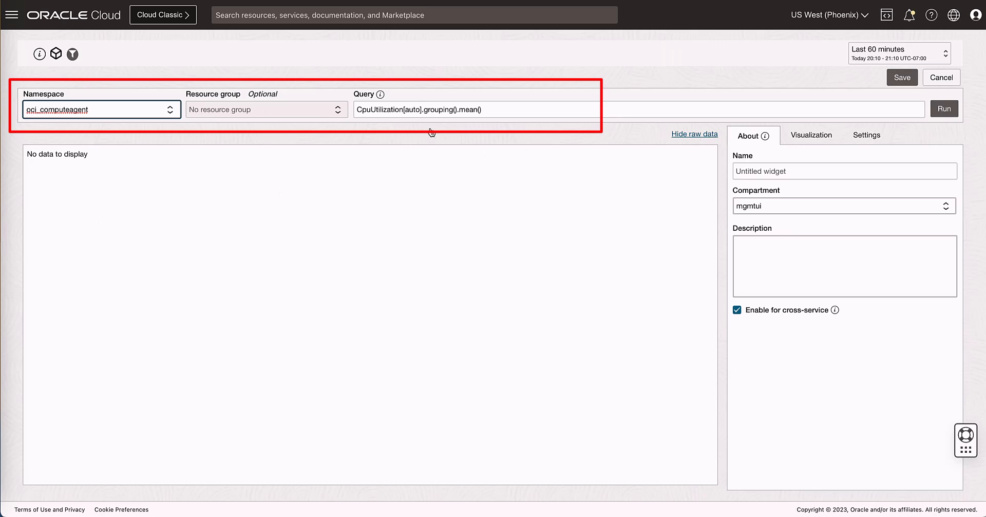
pyautogui.click(463, 109)
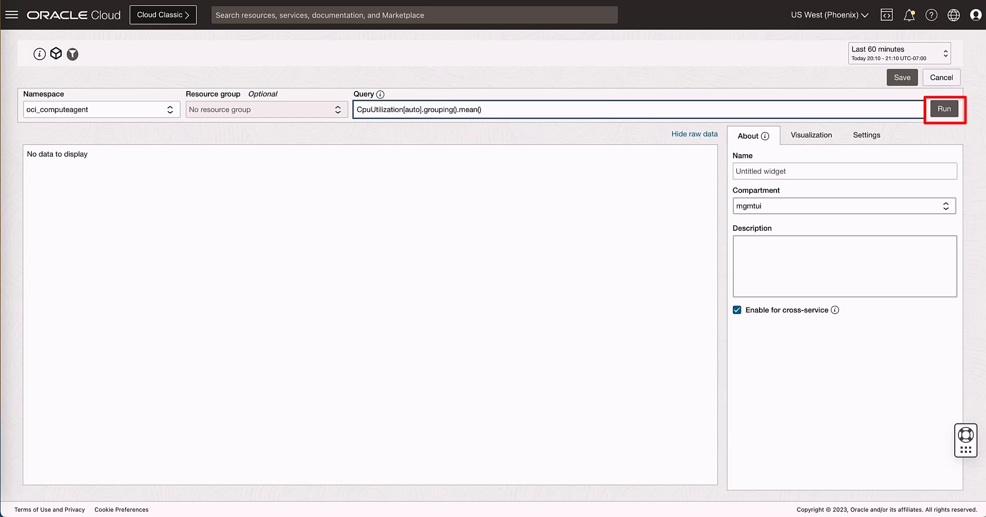
pyautogui.click(943, 108)
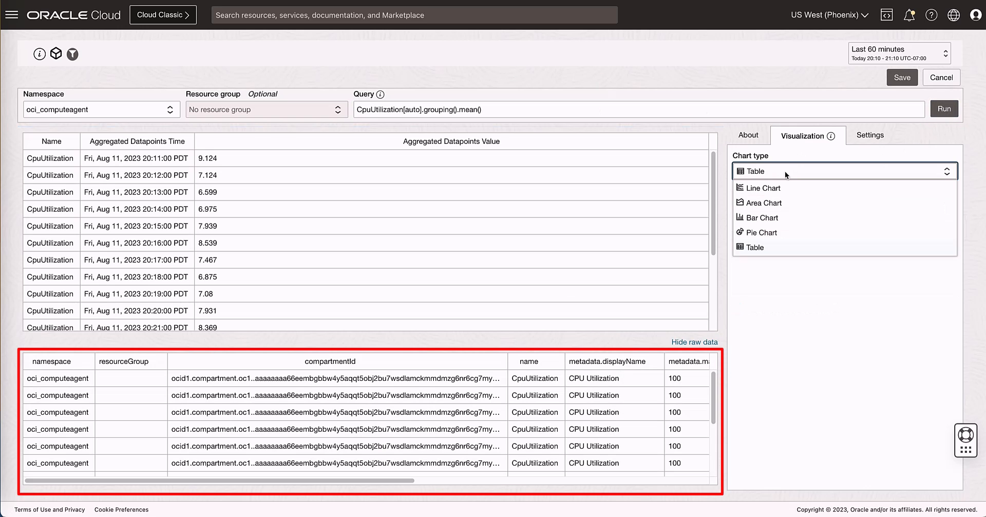
pyautogui.click(764, 188)
pyautogui.write('By')
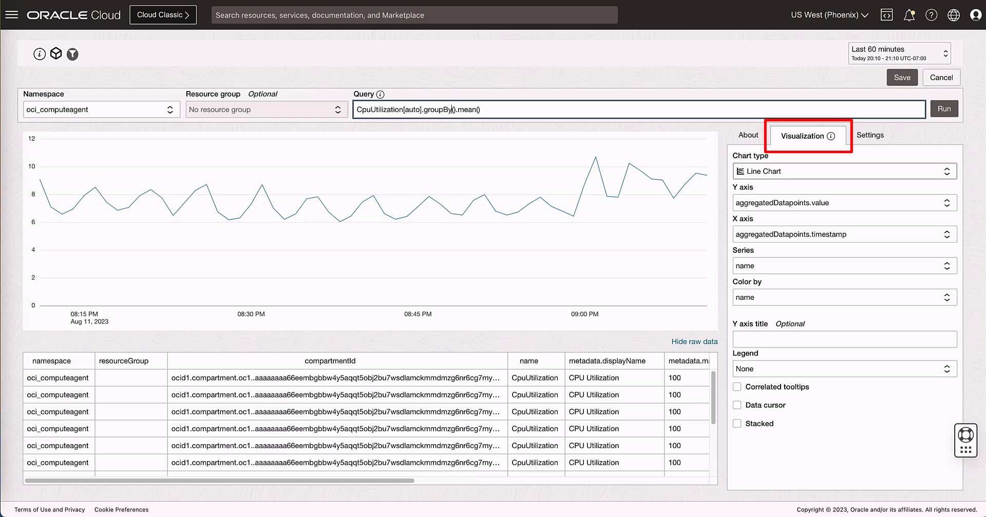
# Group by resourceDisplayName, plot one line per instance, and title the Y axis '%'
pyautogui.write('resourceDisplayName')
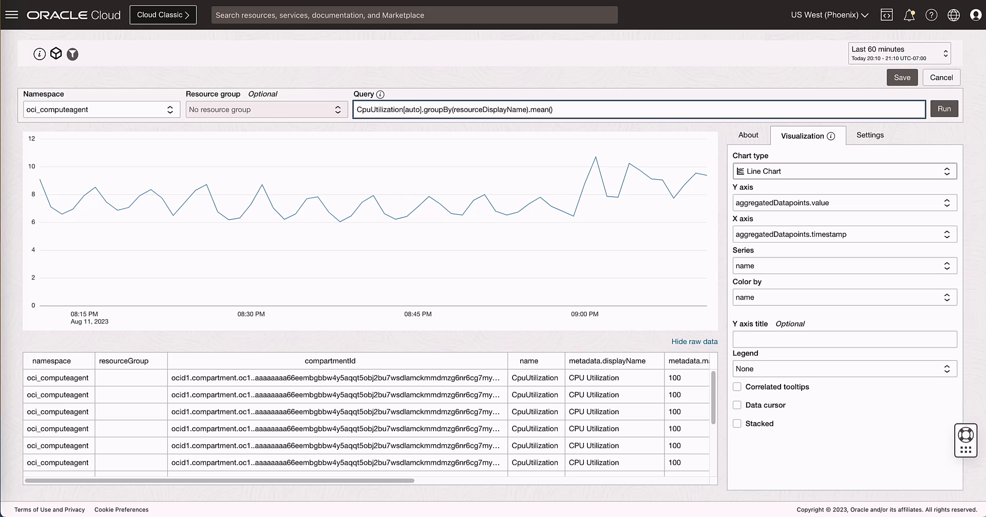
pyautogui.click(944, 108)
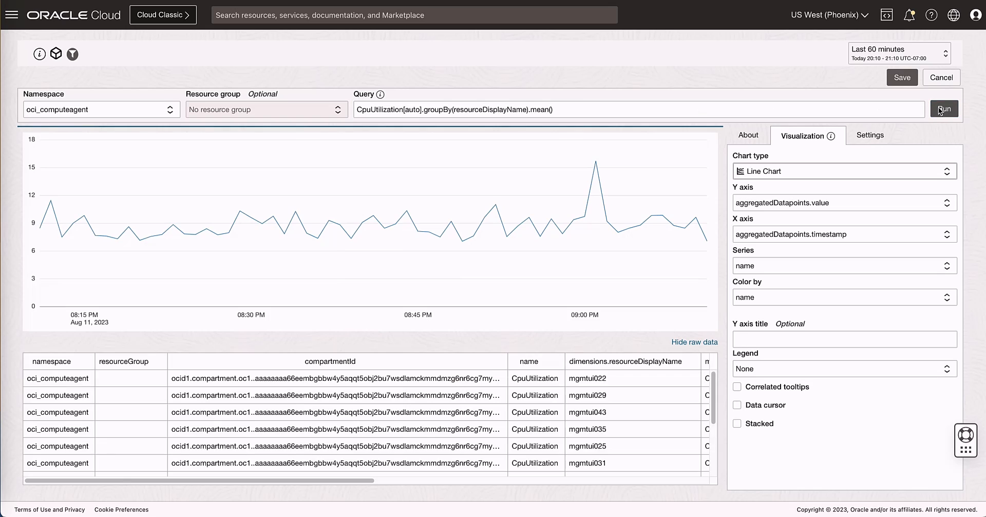
pyautogui.click(845, 265)
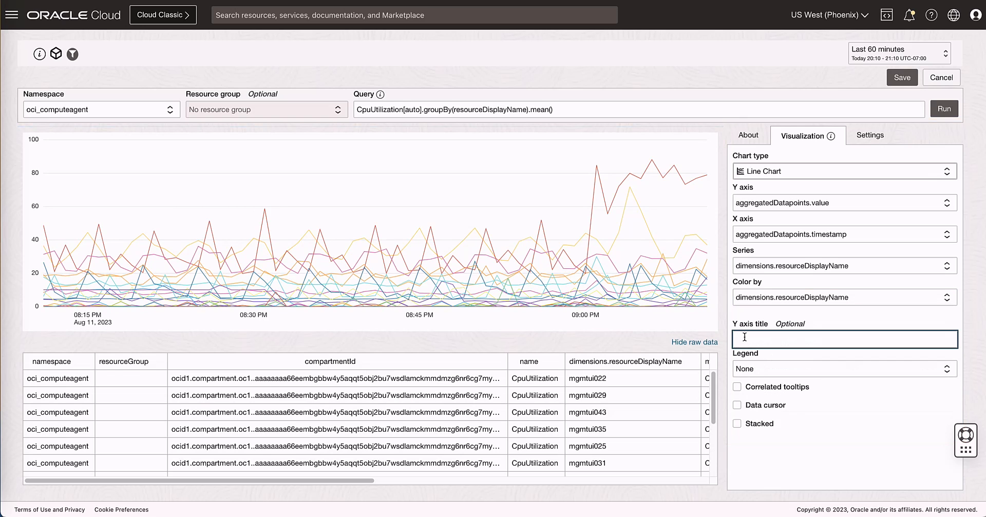
pyautogui.write('%')
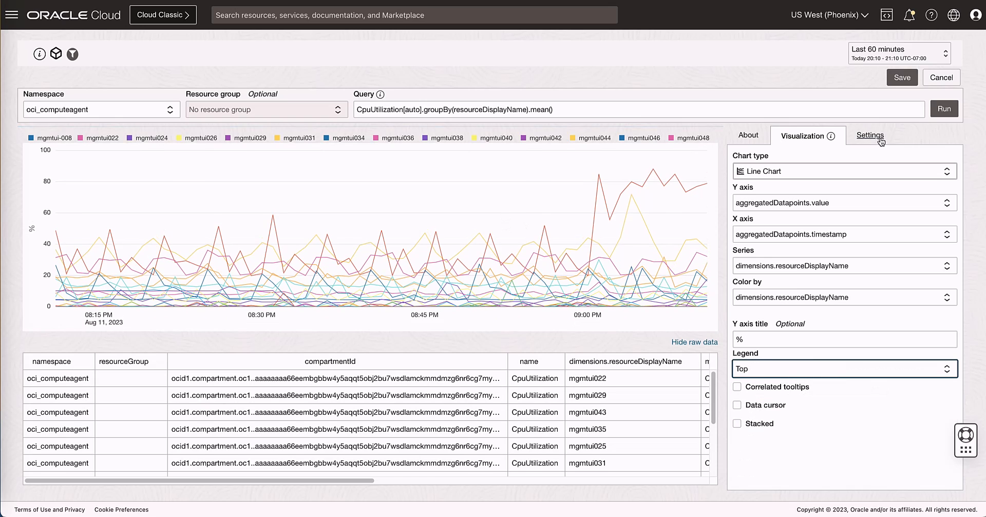
# Add a widget input named 'compute' labelled 'Compute Instance' and save it
pyautogui.click(870, 136)
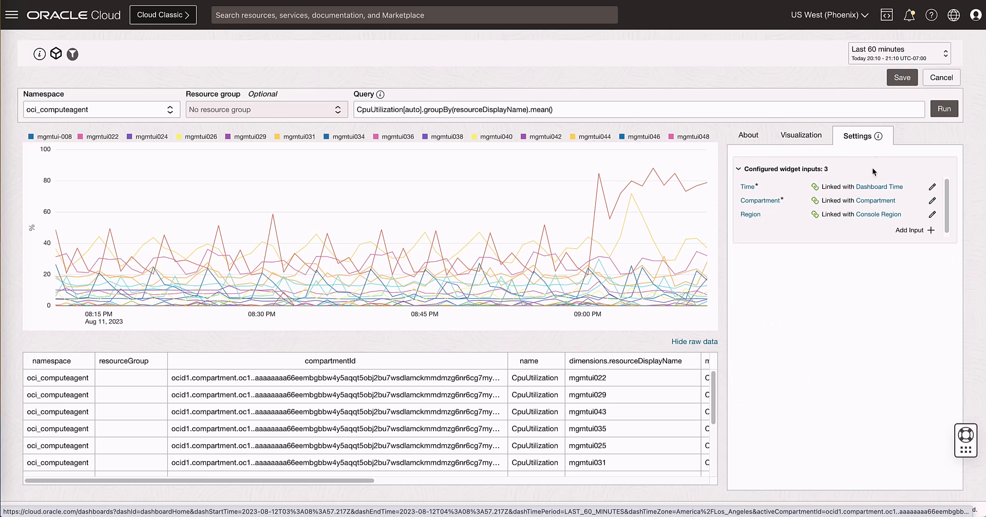
pyautogui.click(916, 230)
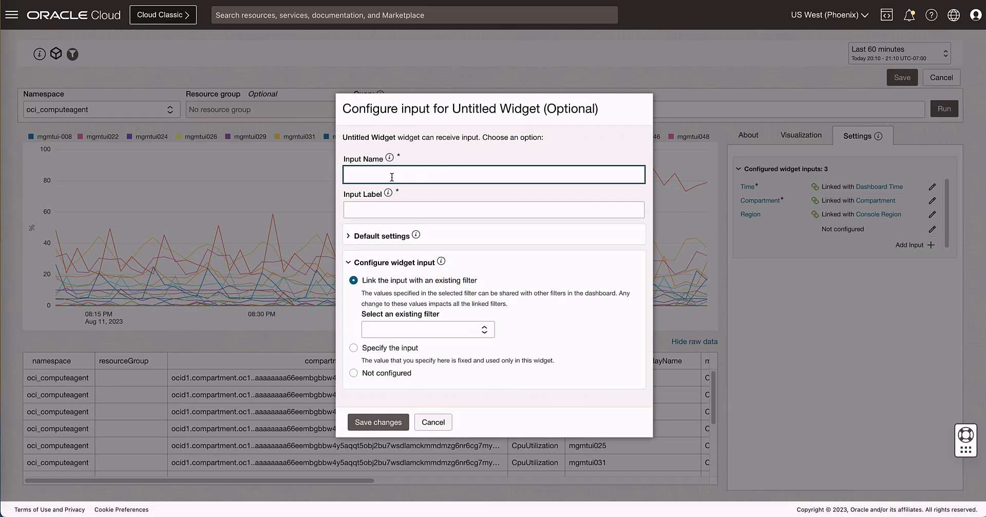
pyautogui.write('compute')
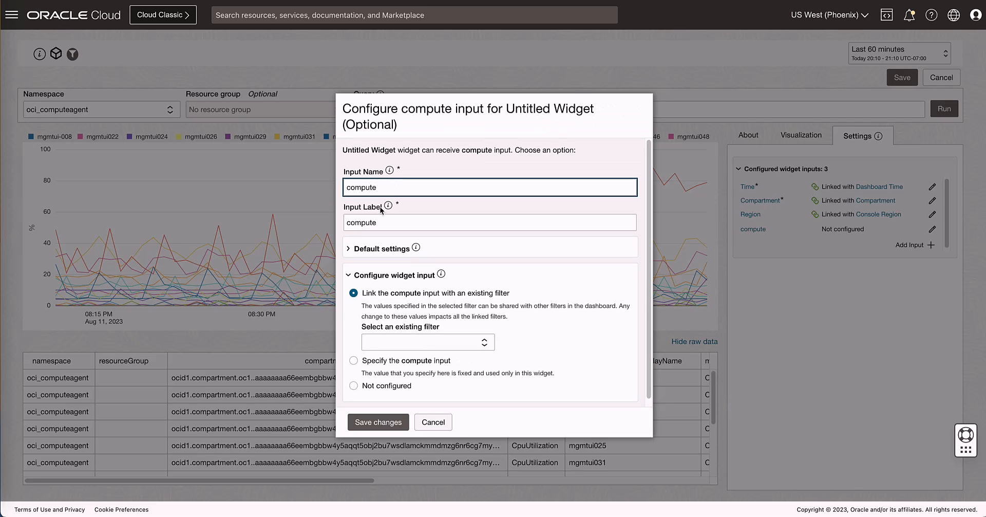
pyautogui.write('Comp')
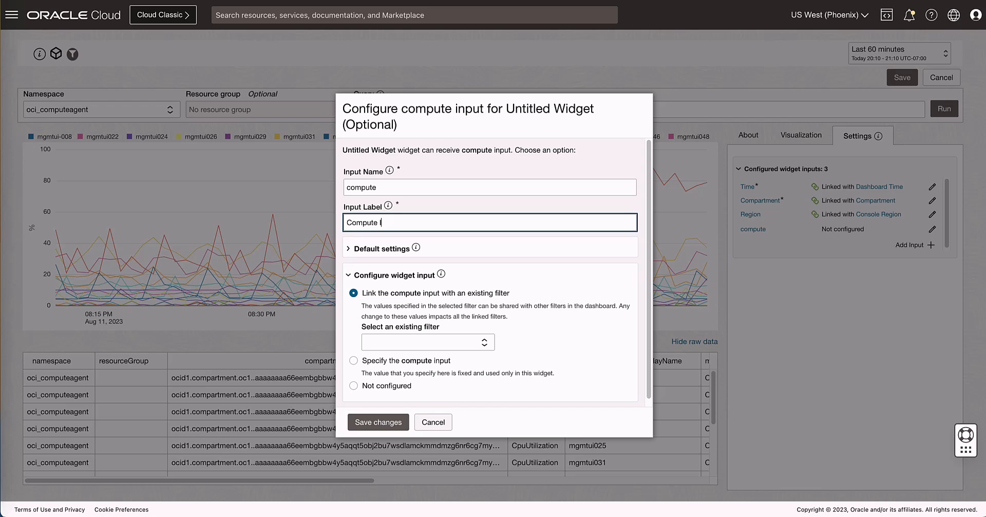
pyautogui.write('Instance')
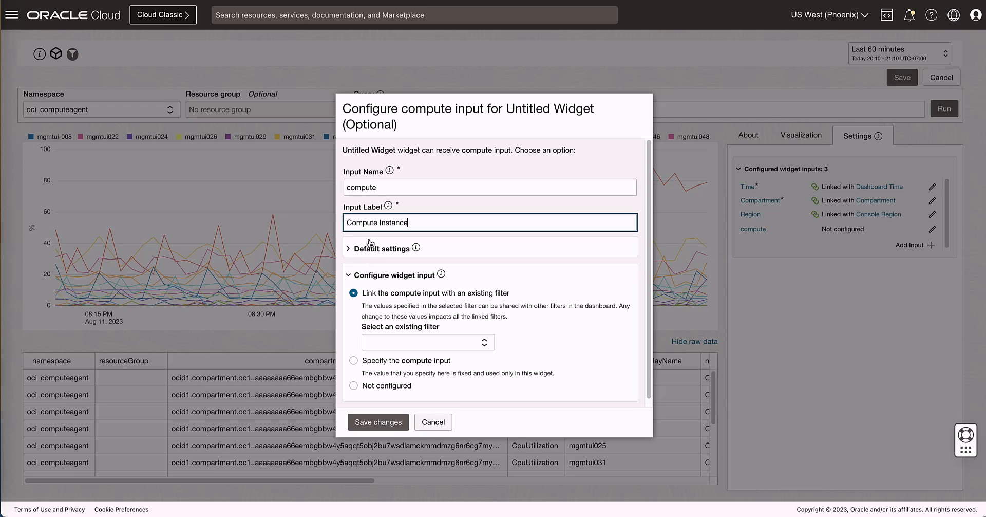
pyautogui.click(378, 422)
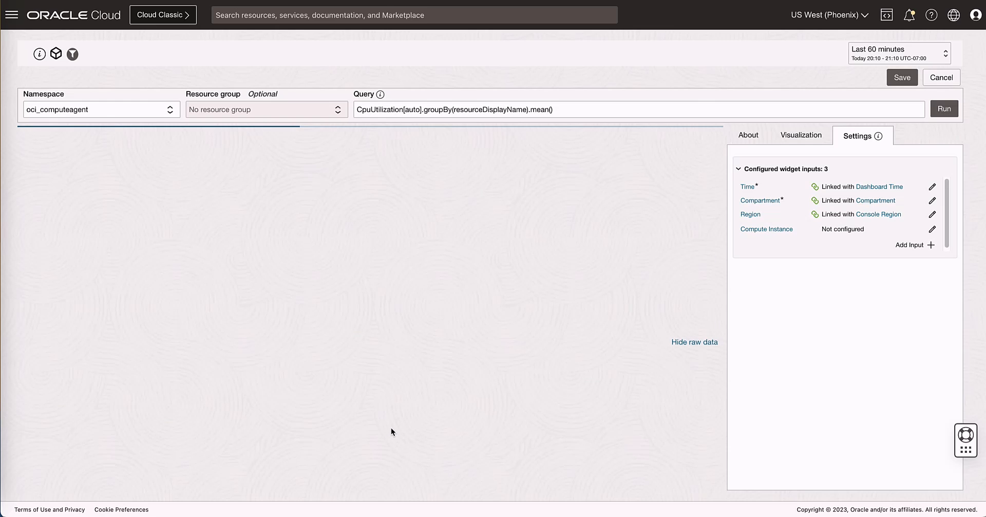
# Filter the query by {resourceDisplayName=${params.compute}} after [auto]
pyautogui.click(944, 108)
pyautogui.write('{')
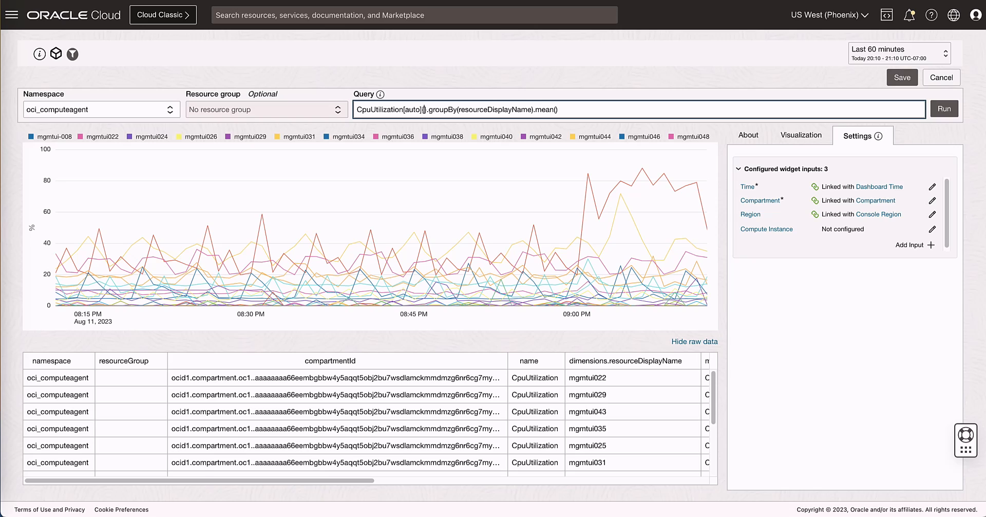
pyautogui.write('resourceDisplayName=')
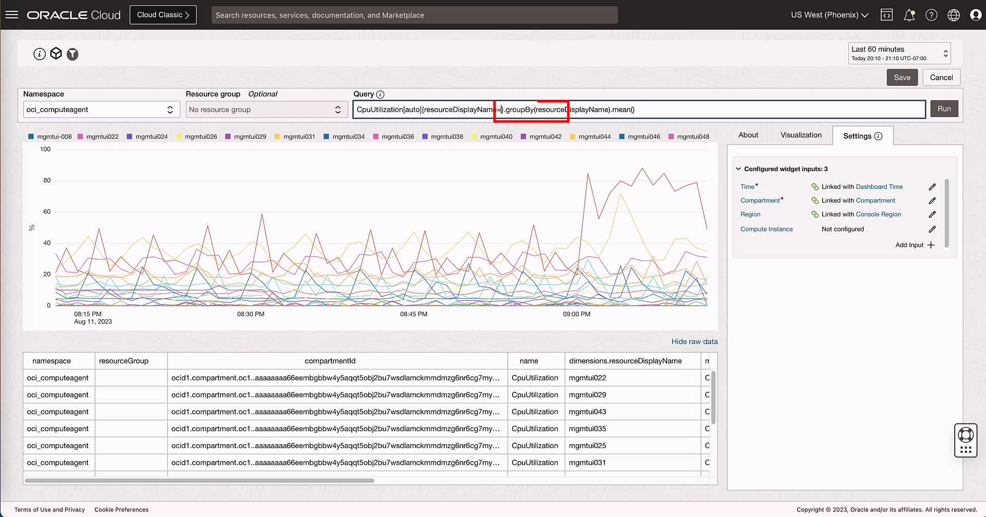
pyautogui.write('$(params)')
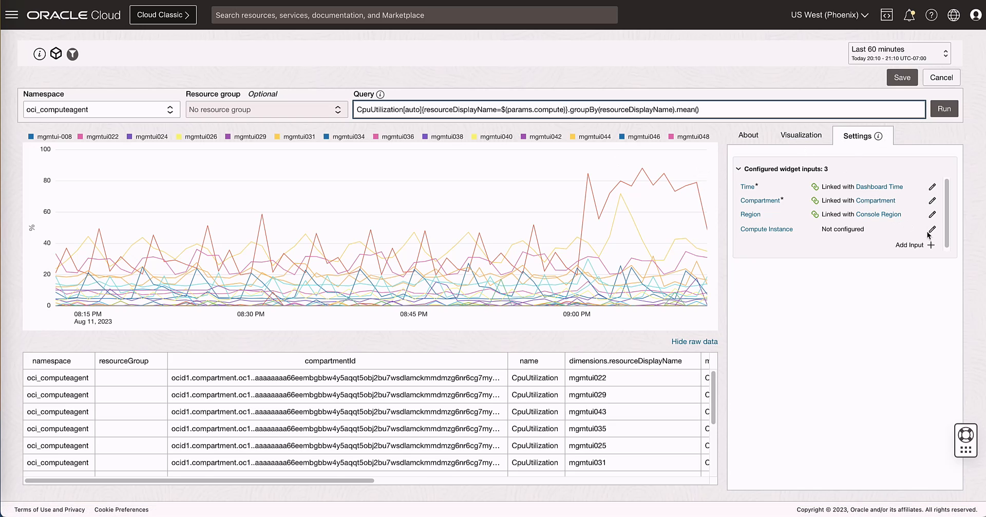
# Link the Compute Instance input to the dashboard filter and select instance mgmtui-008
pyautogui.click(933, 229)
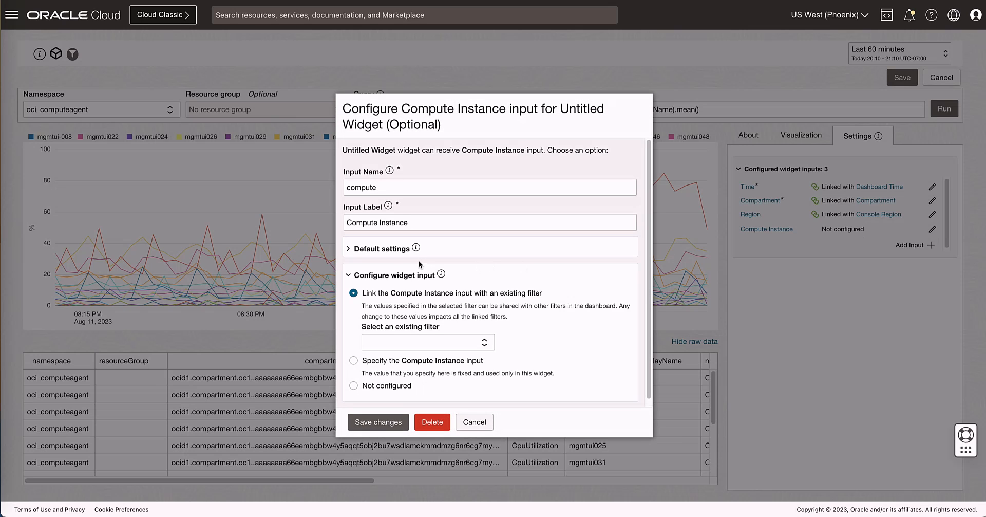
pyautogui.click(427, 343)
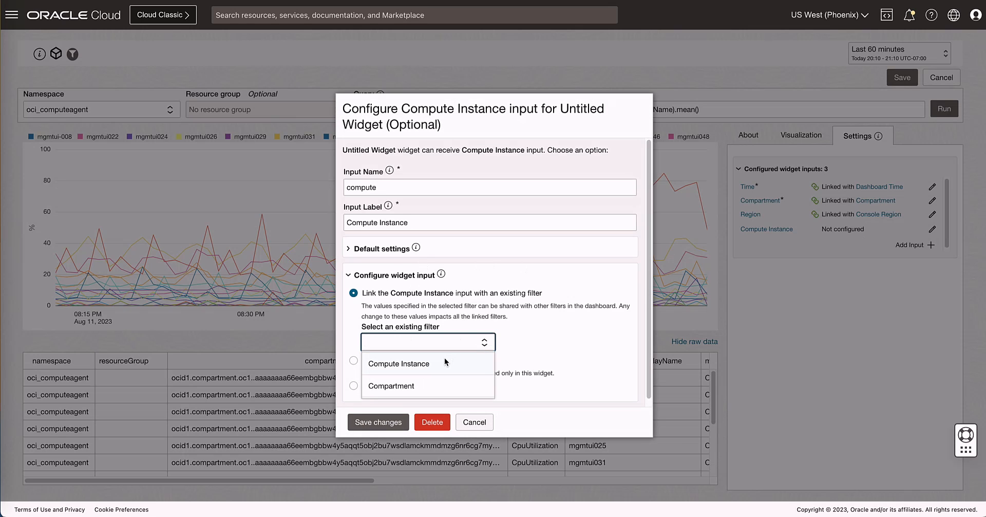
pyautogui.click(399, 363)
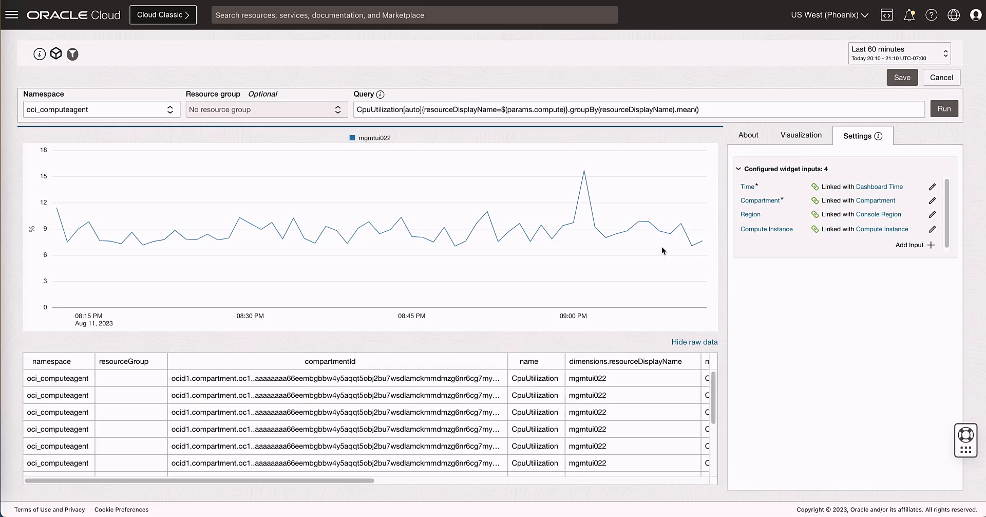
pyautogui.moveTo(370, 144)
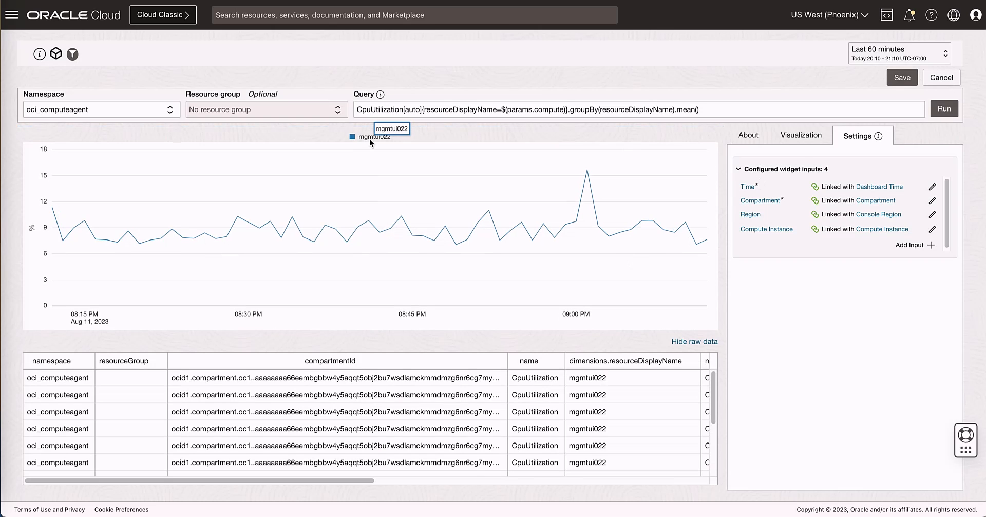
pyautogui.click(70, 54)
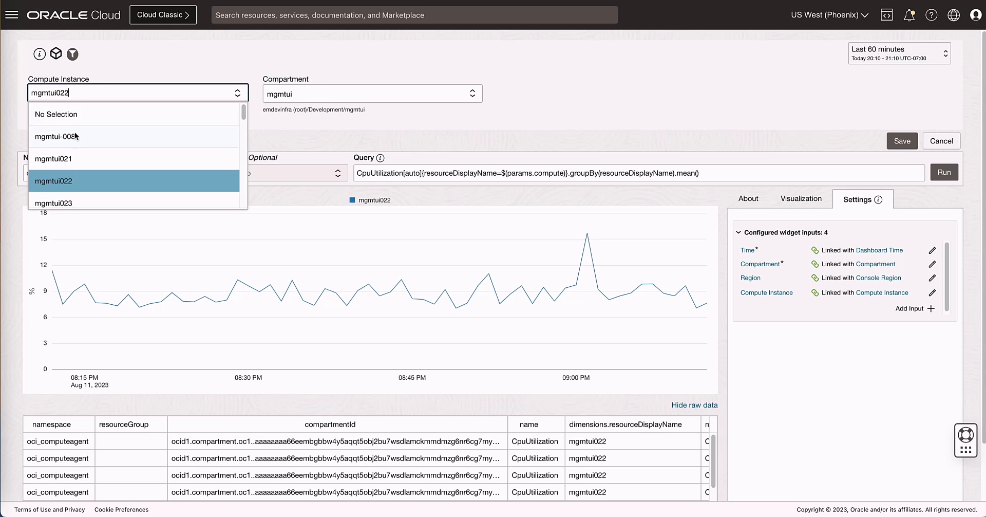
pyautogui.click(57, 135)
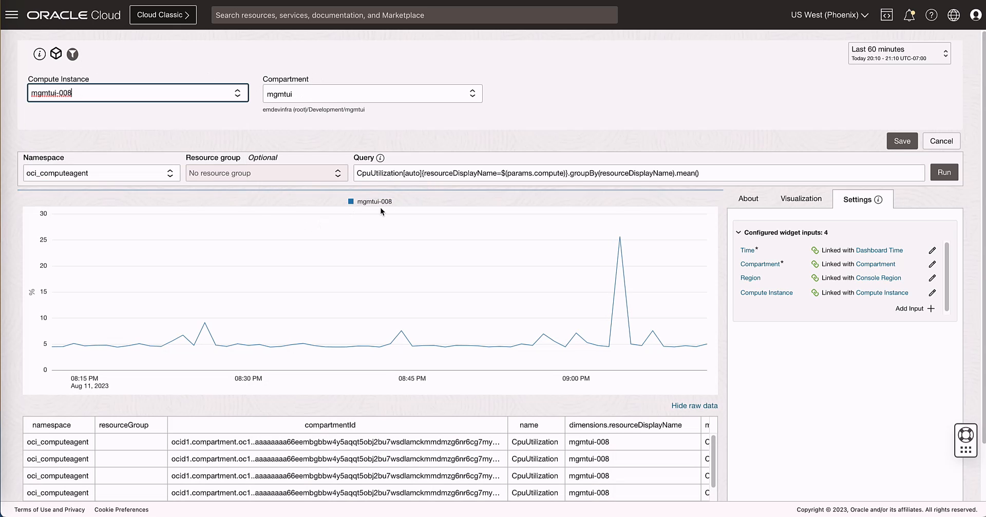
pyautogui.moveTo(386, 200)
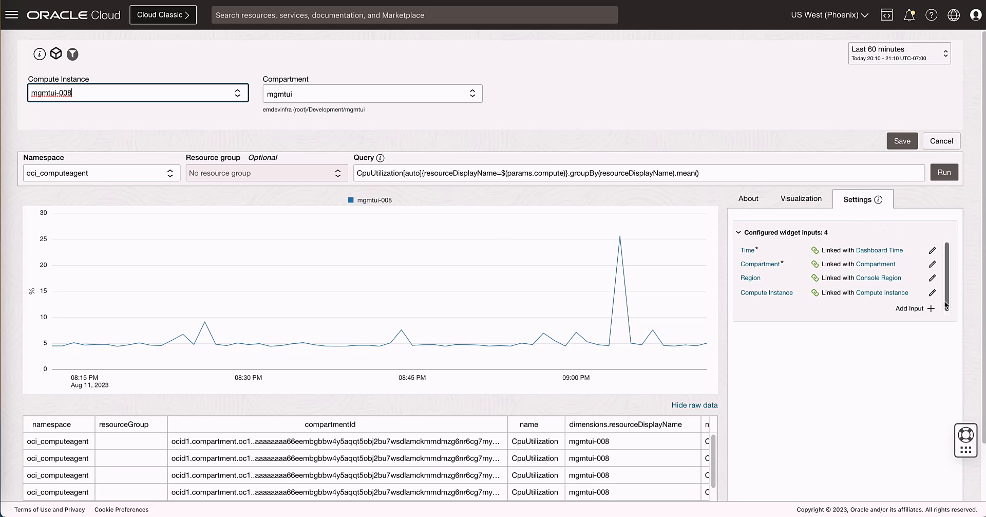
# Enable Allow multiple values on the Compute Instance input and save the change
pyautogui.click(932, 292)
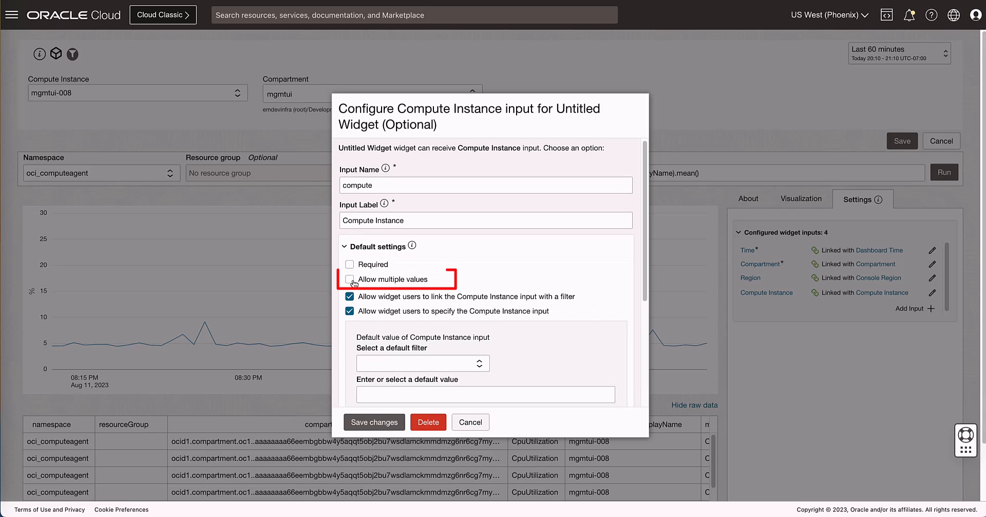
pyautogui.click(349, 278)
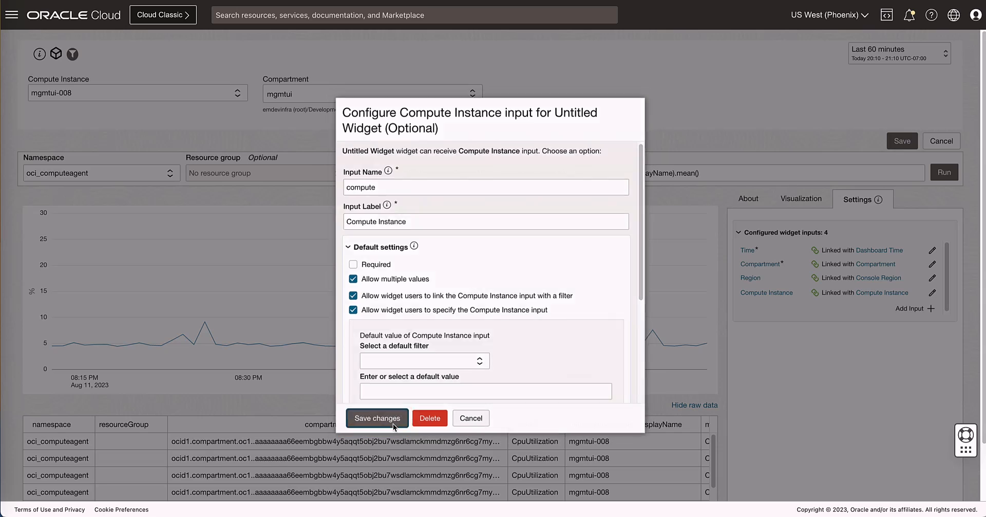
pyautogui.click(377, 417)
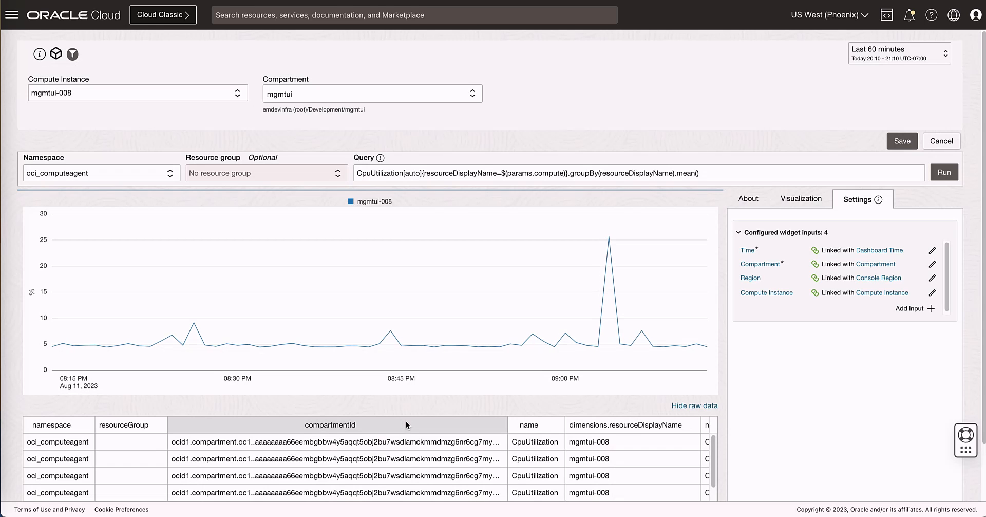
pyautogui.moveTo(749, 198)
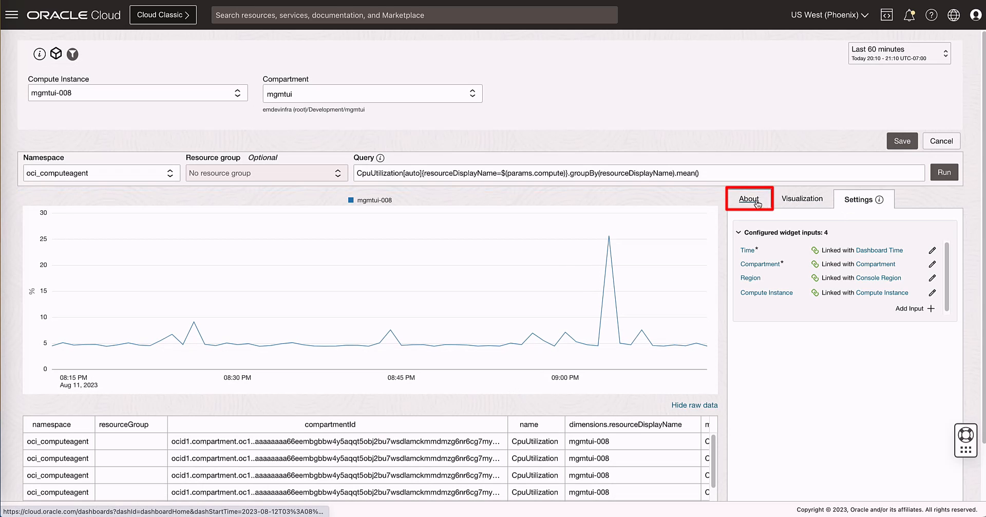
# Set the widget's name and description to NG-CPU-0811 and save it to the dashboard
pyautogui.click(750, 198)
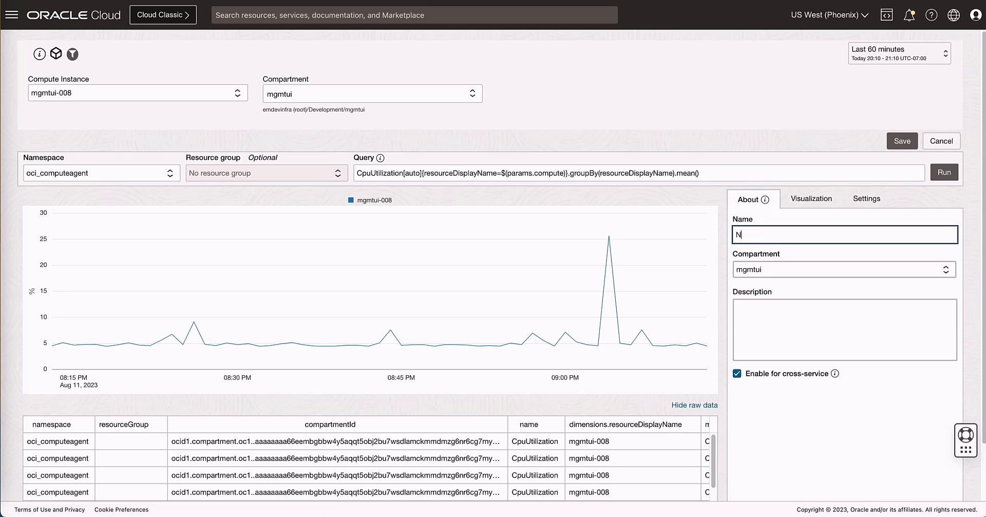
pyautogui.write('G-CPU-0811')
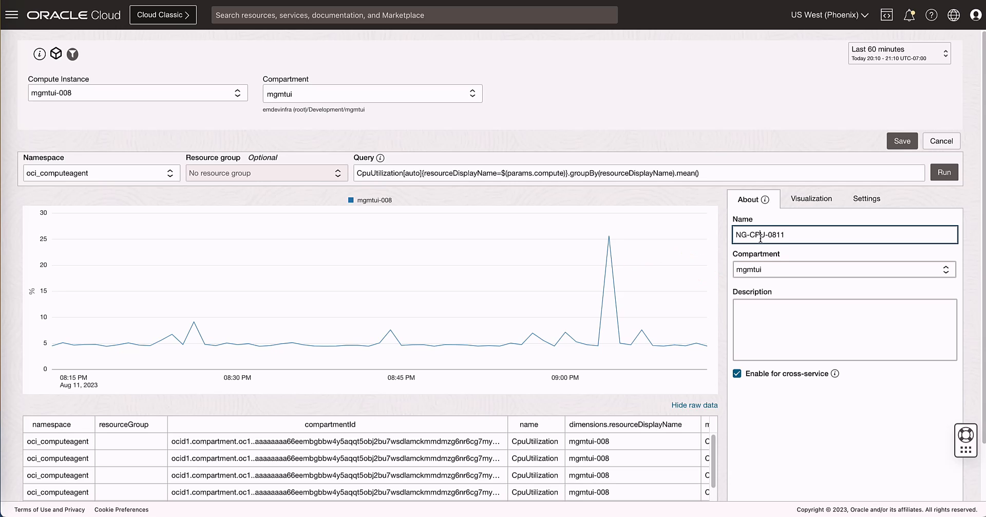
pyautogui.write('NG-CPU-0811')
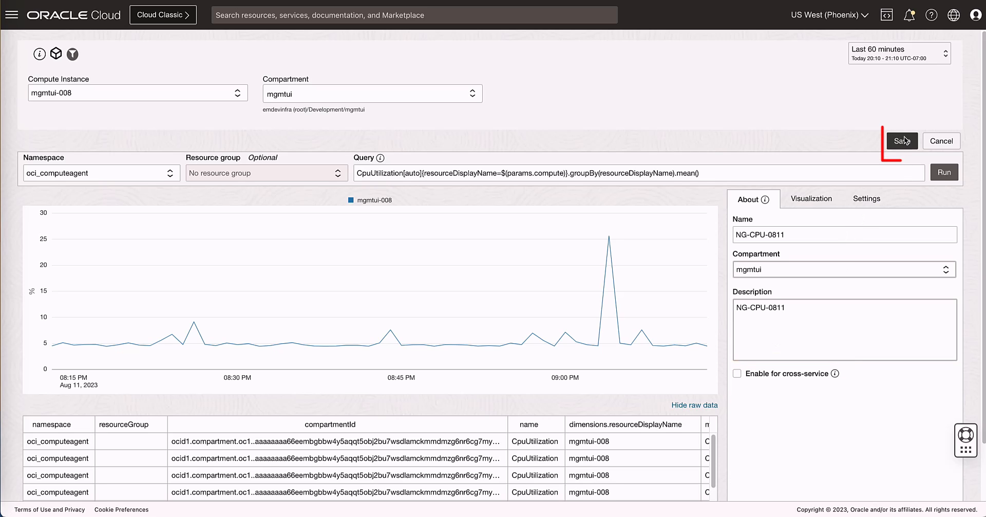
pyautogui.click(902, 141)
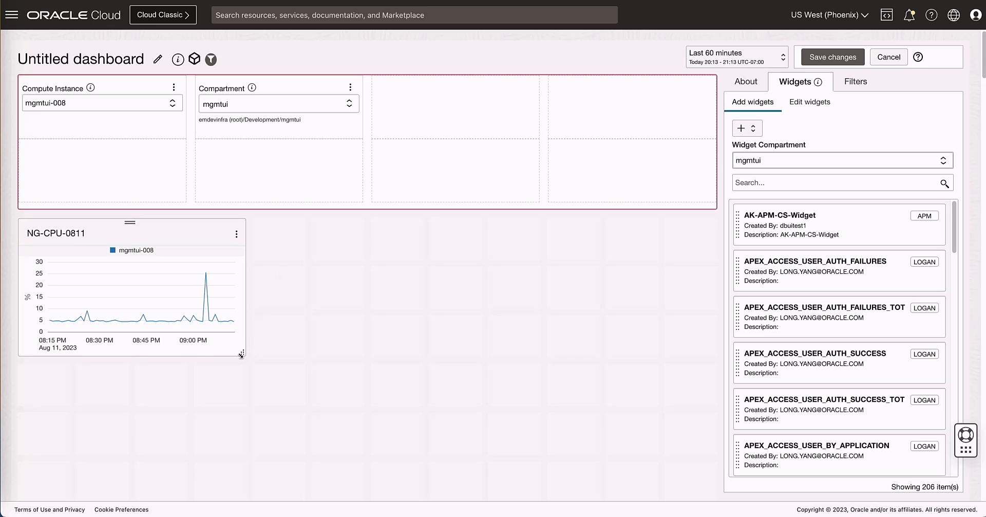
# Widen NG-CPU-0811 to full width and set the Compute Instance filter to Multiple selection mode
pyautogui.moveTo(241, 354); pyautogui.dragTo(708, 399)
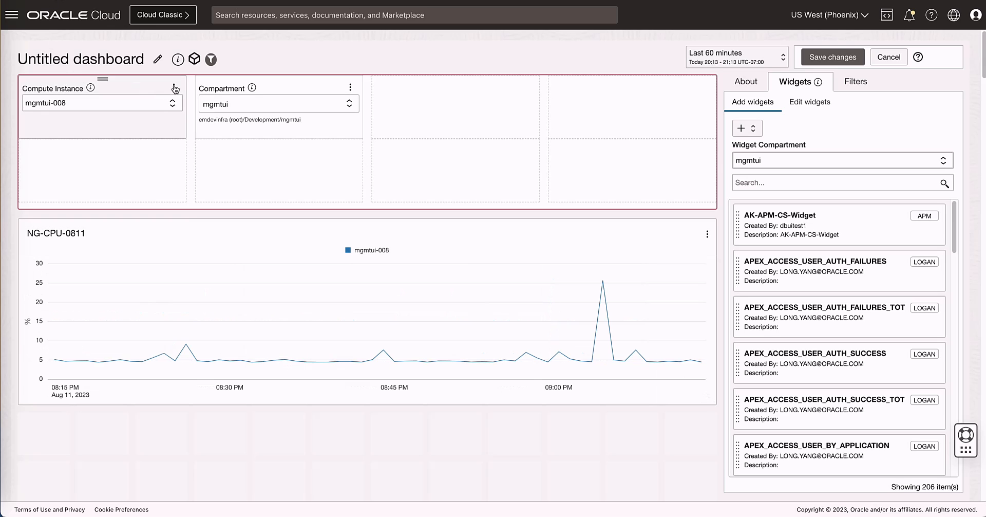
pyautogui.click(843, 81)
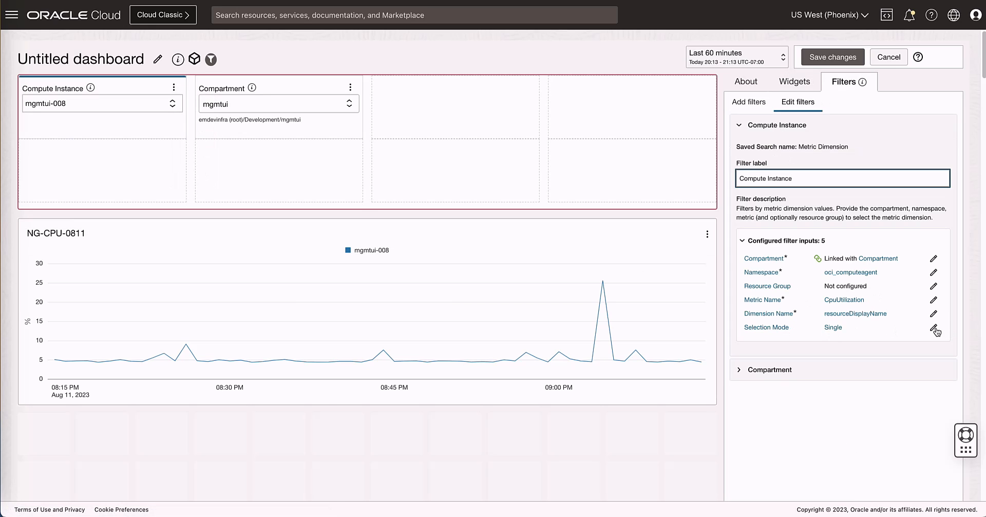
pyautogui.click(933, 326)
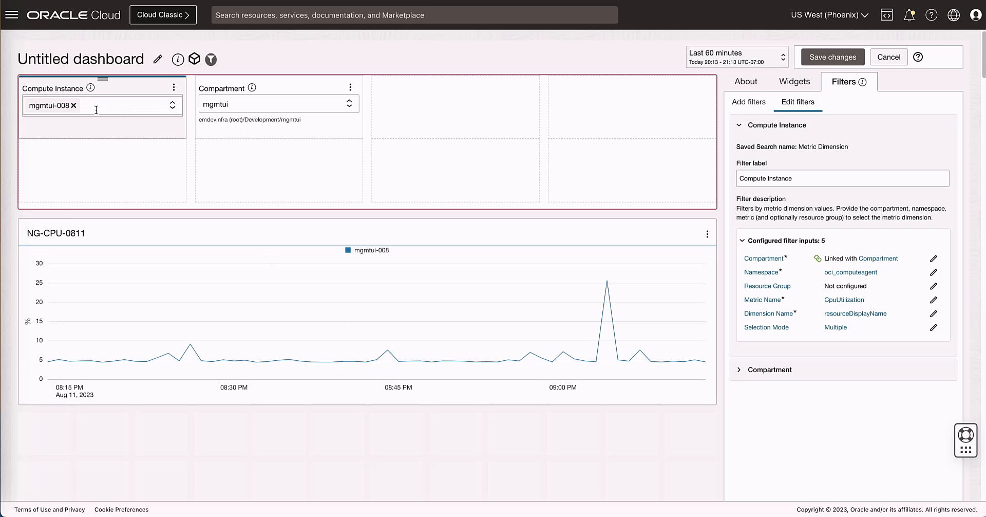
# Add mgmtui021 alongside mgmtui-008 in the Compute Instance filter
pyautogui.click(123, 105)
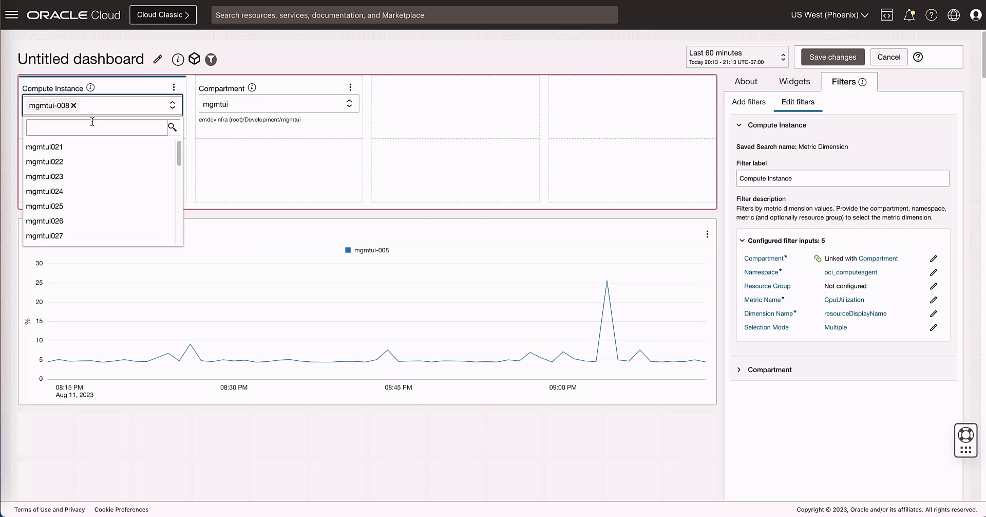
pyautogui.click(43, 146)
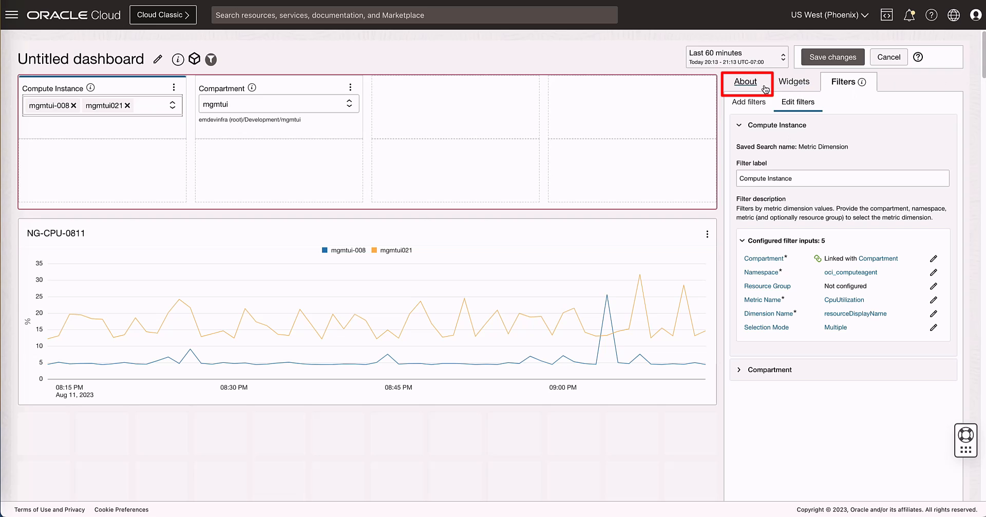
# Name the dashboard NG-0811 and save it
pyautogui.click(746, 82)
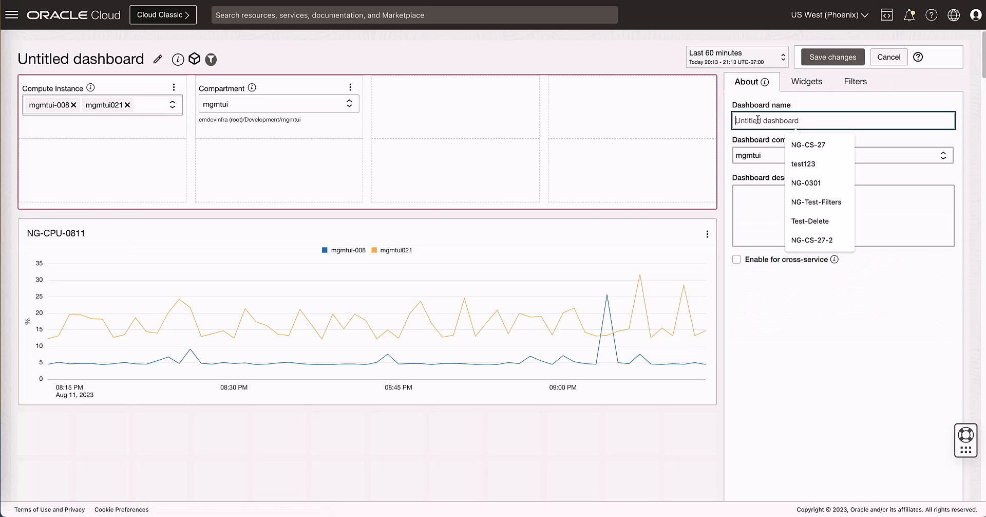
pyautogui.write('NG-0811')
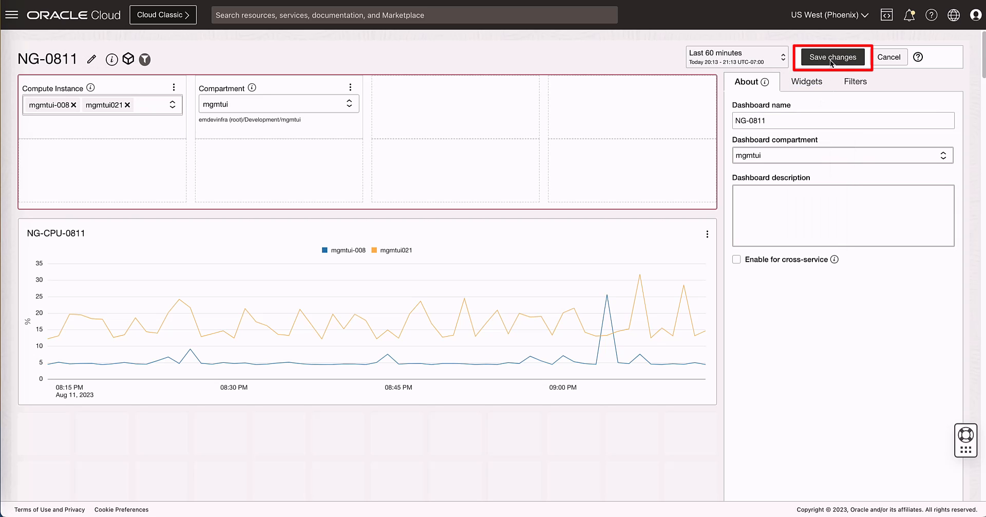
pyautogui.click(832, 56)
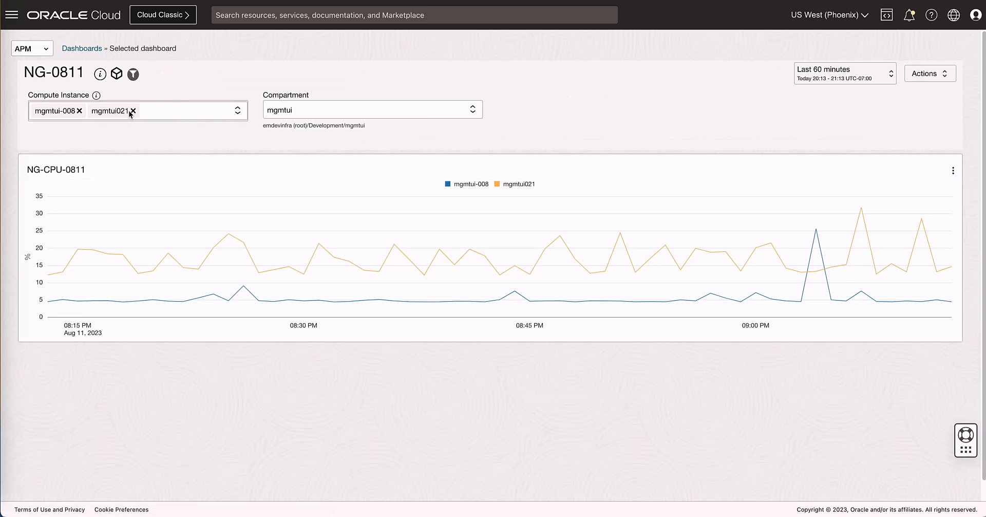
# Remove mgmtui021 and mgmtui-008 from the filter and chart only mgmtui026
pyautogui.click(134, 111)
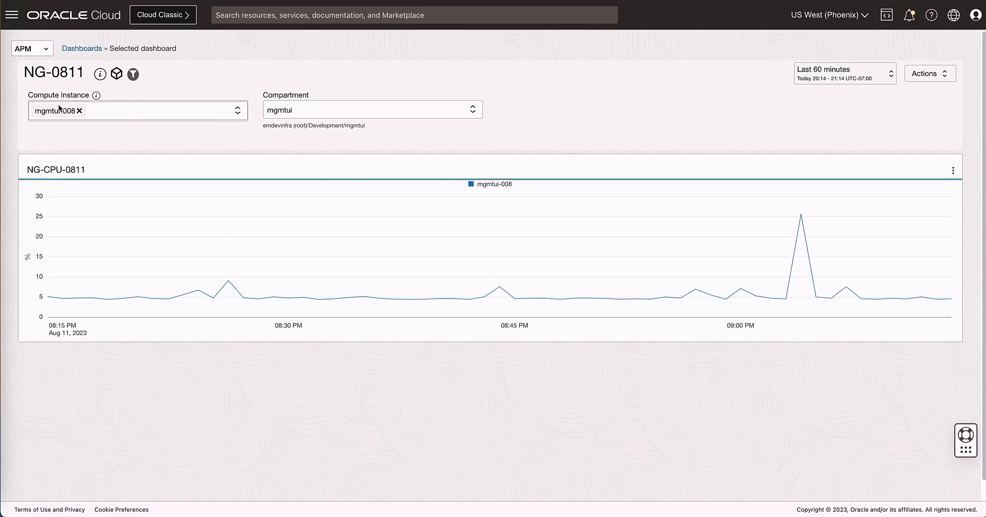
pyautogui.click(79, 110)
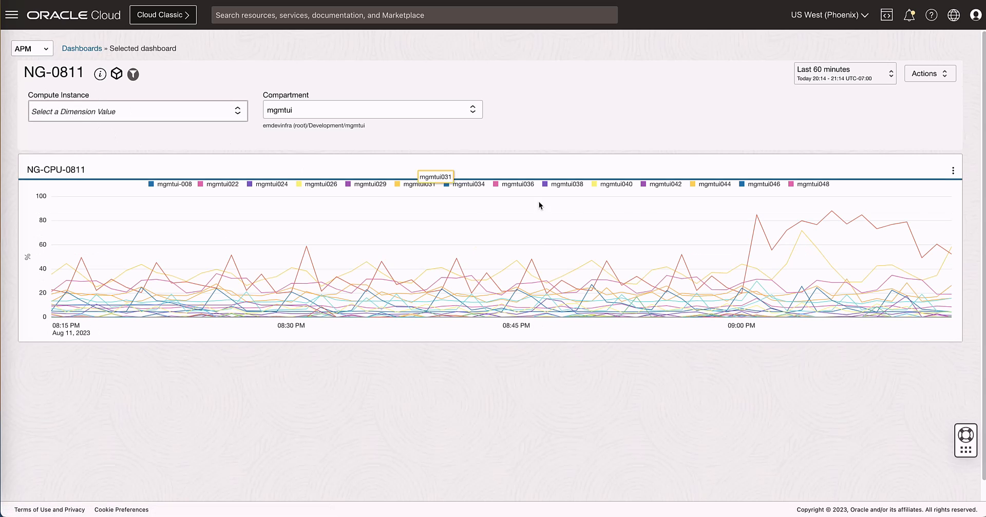
pyautogui.click(137, 111)
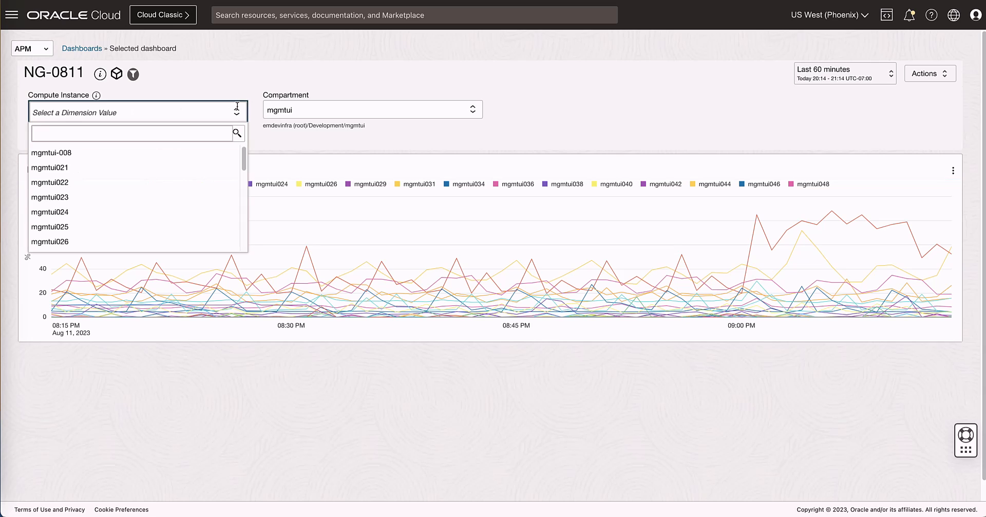
pyautogui.click(49, 241)
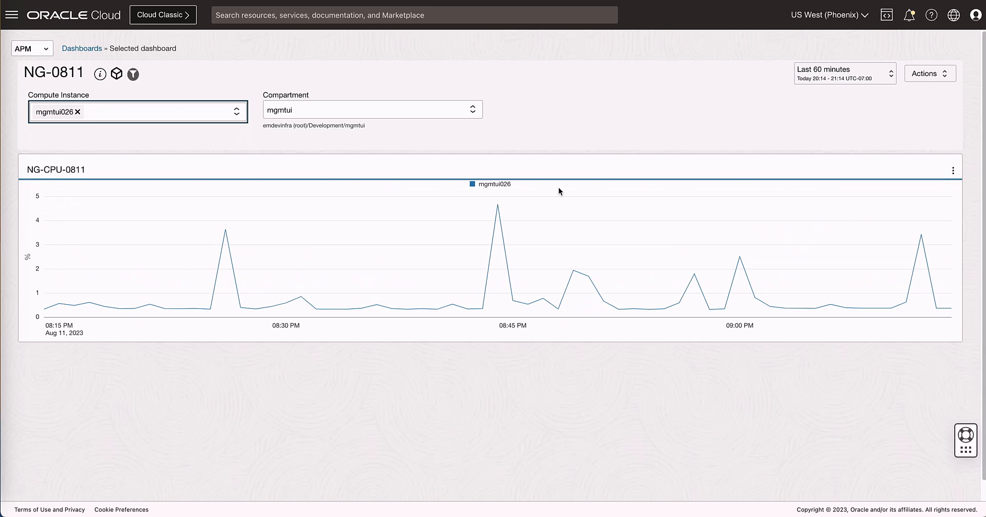